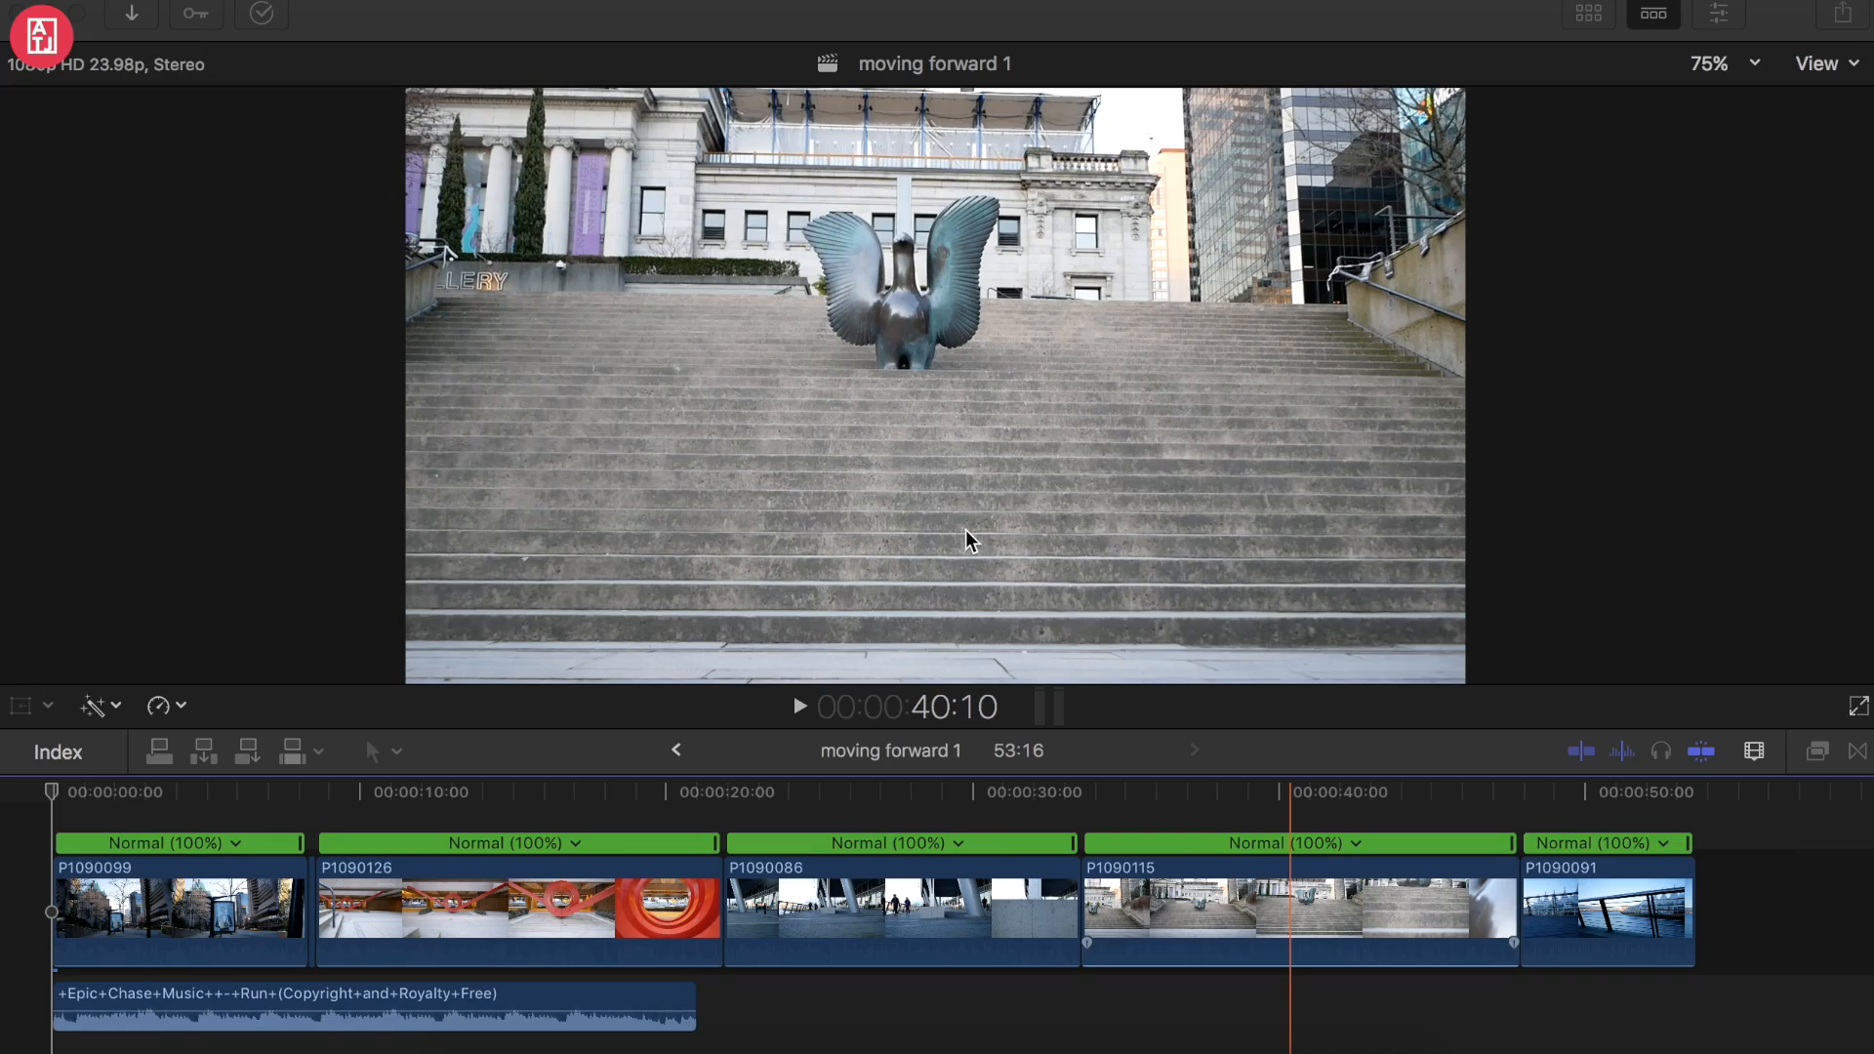
{"action": "mouse_move", "coordinate": [478, 490]}
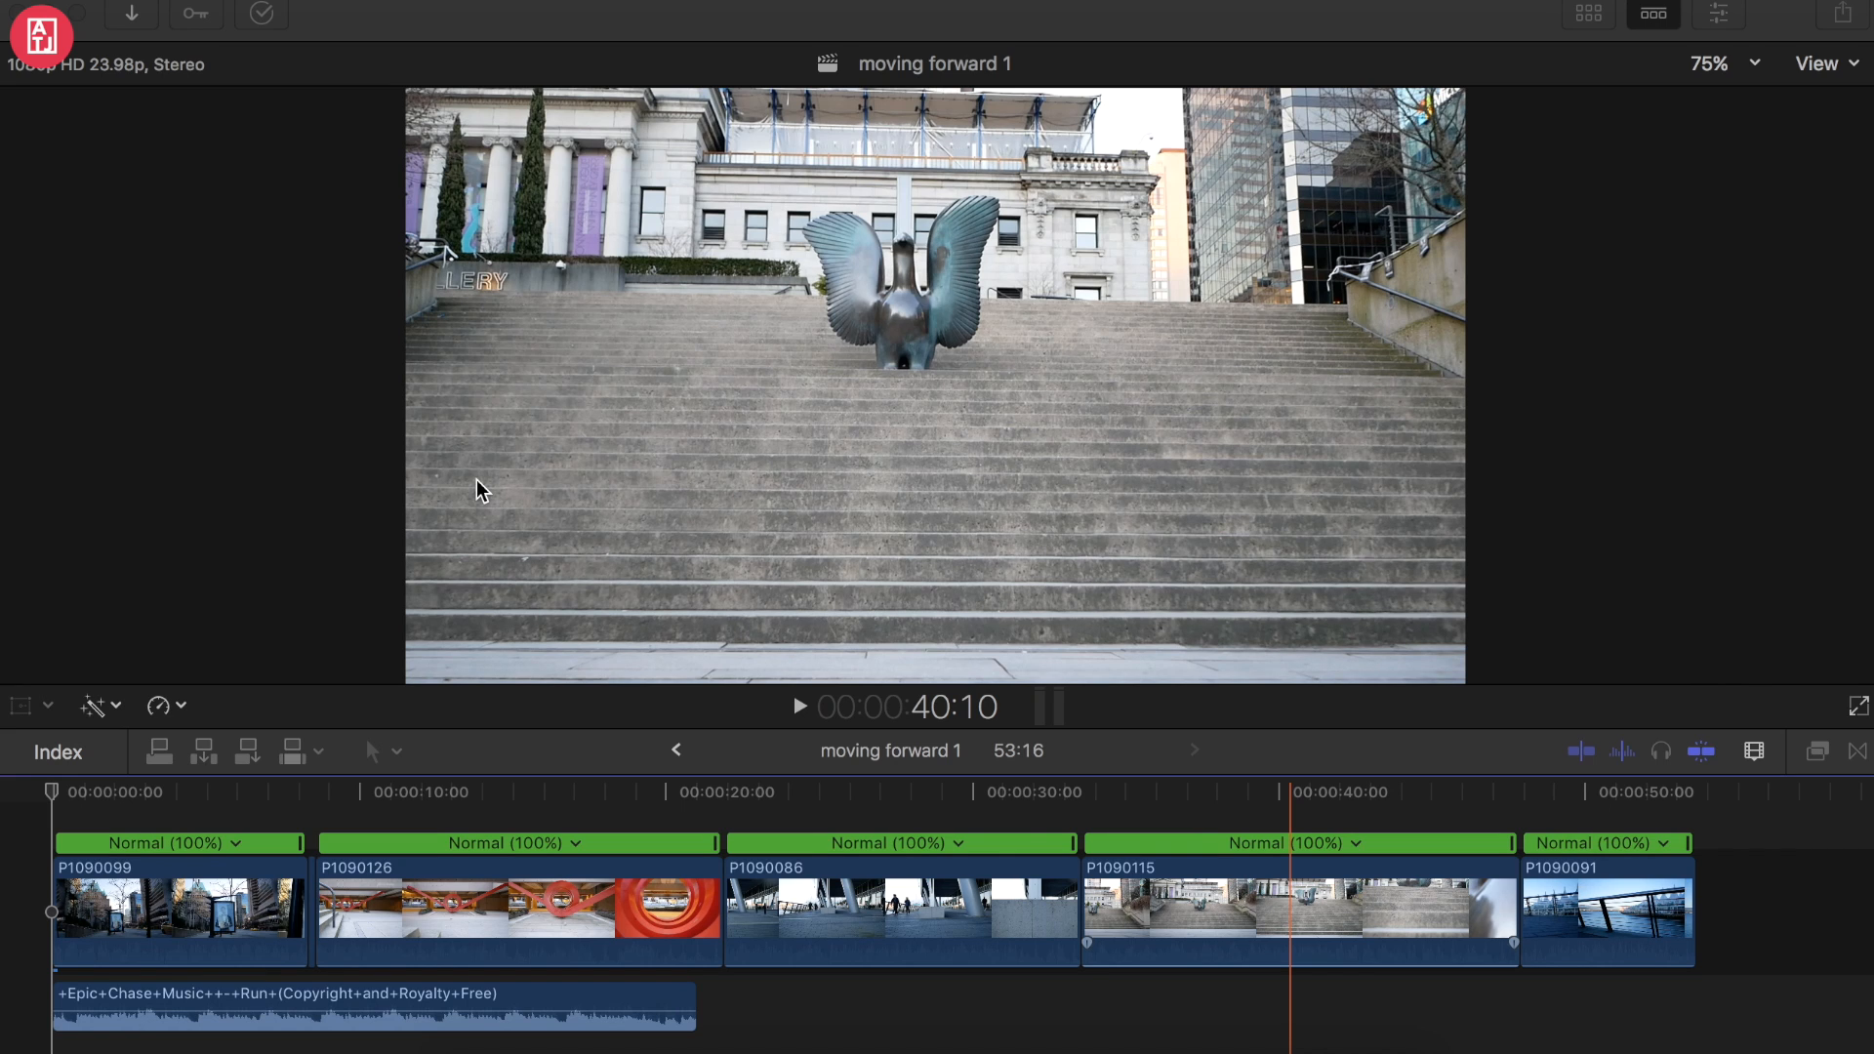
{"action": "mouse_move", "coordinate": [164, 838]}
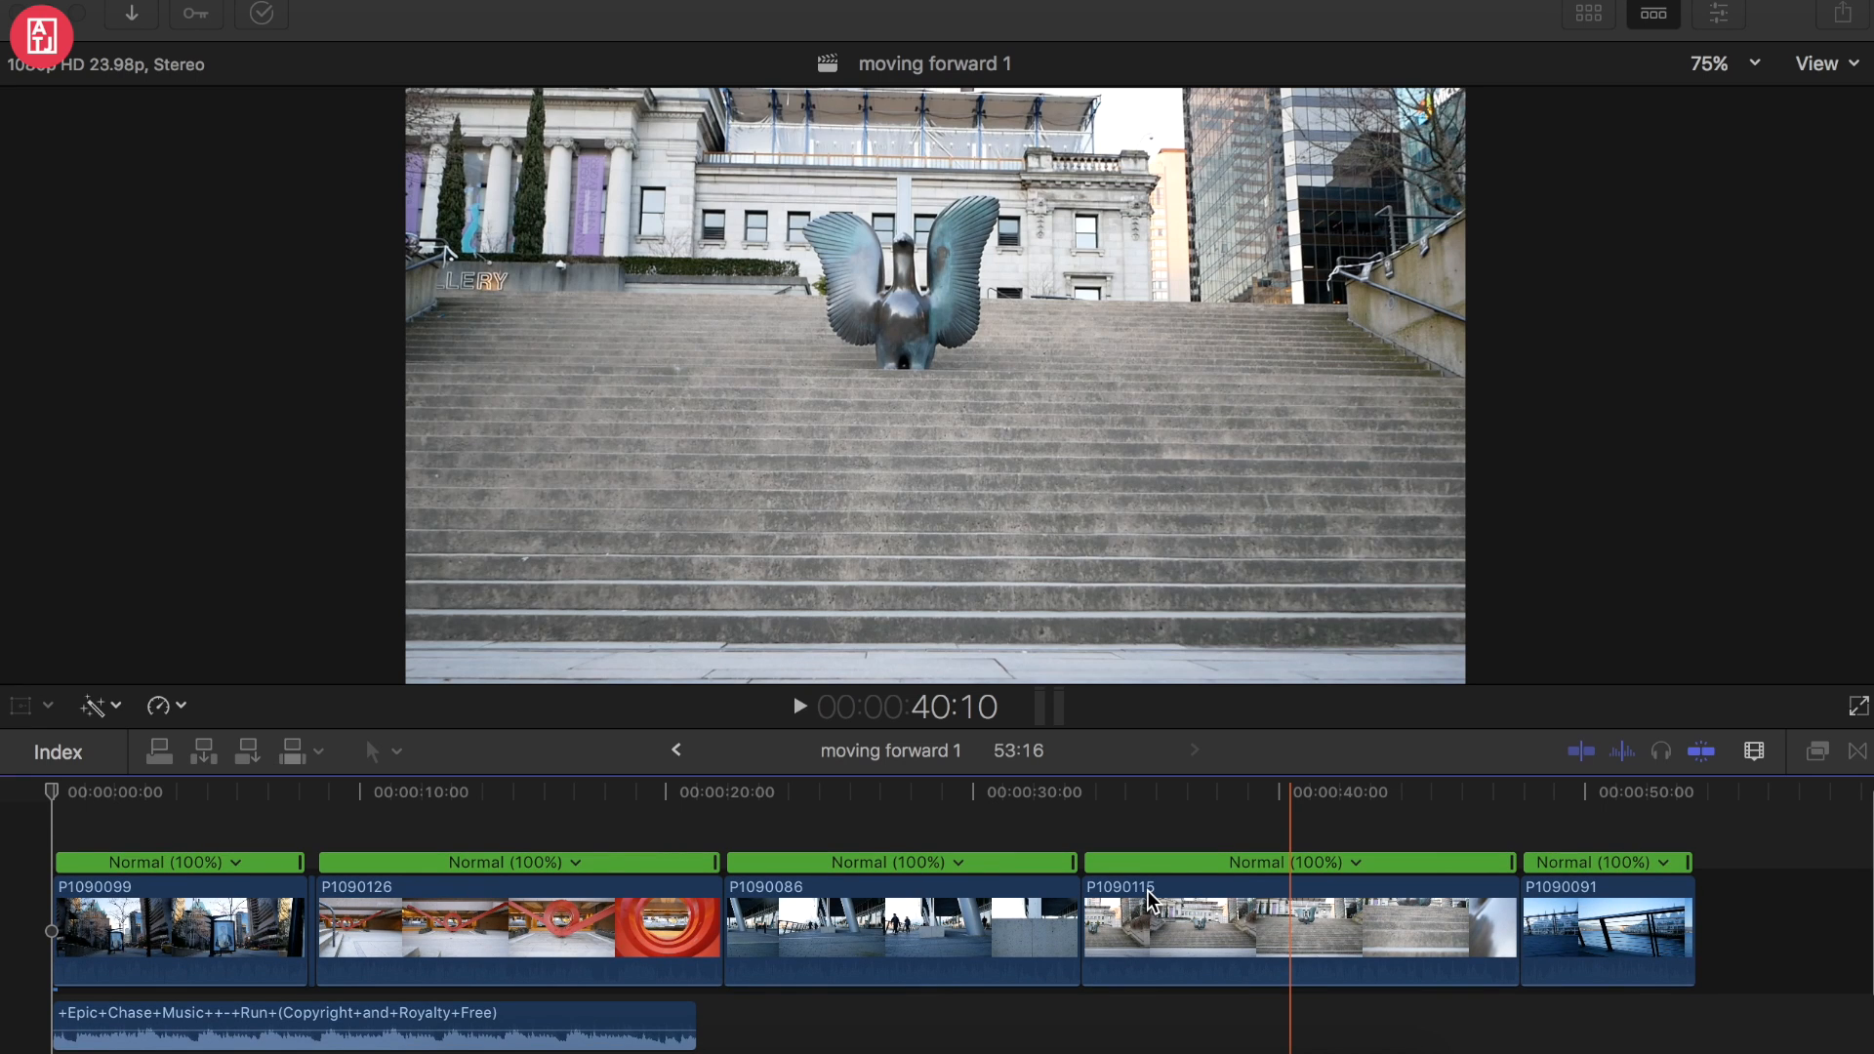
{"action": "mouse_move", "coordinate": [275, 849]}
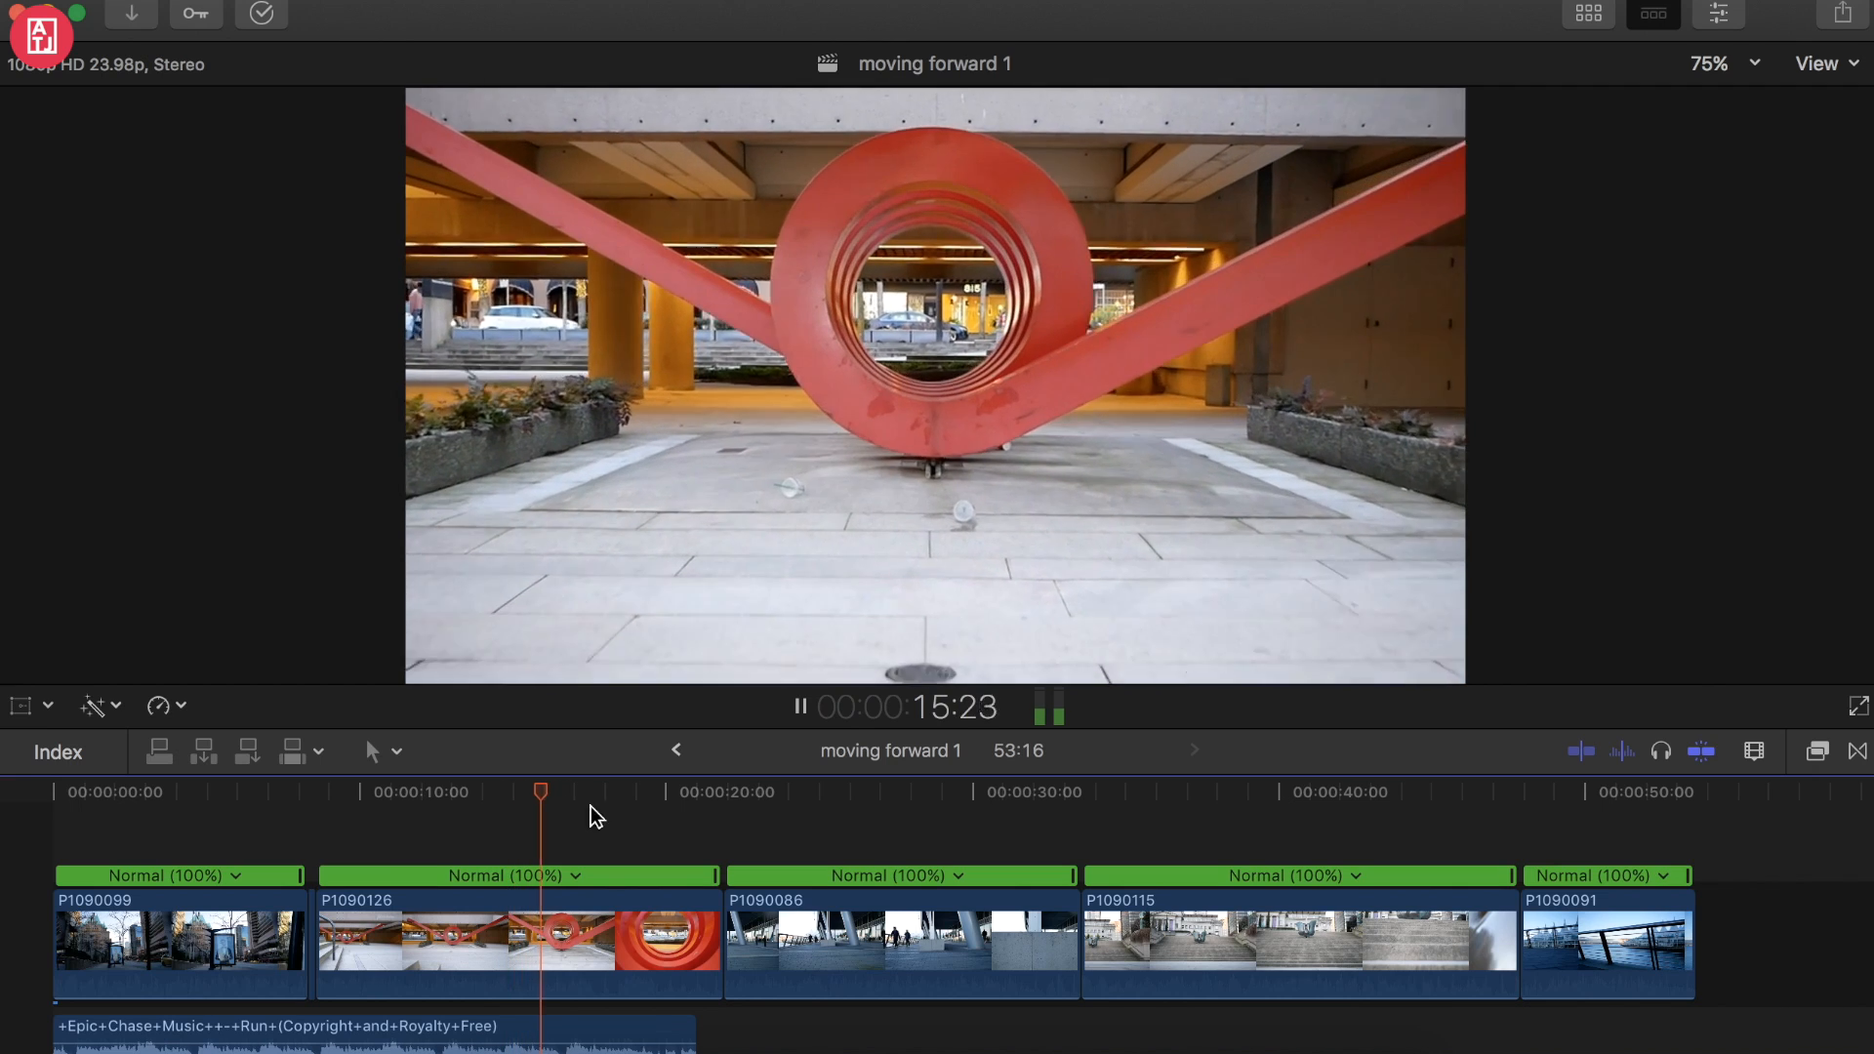
- Retime the first clip to Fast 8x (800%) from the start of the timeline
{"action": "left_click", "coordinate": [599, 791]}
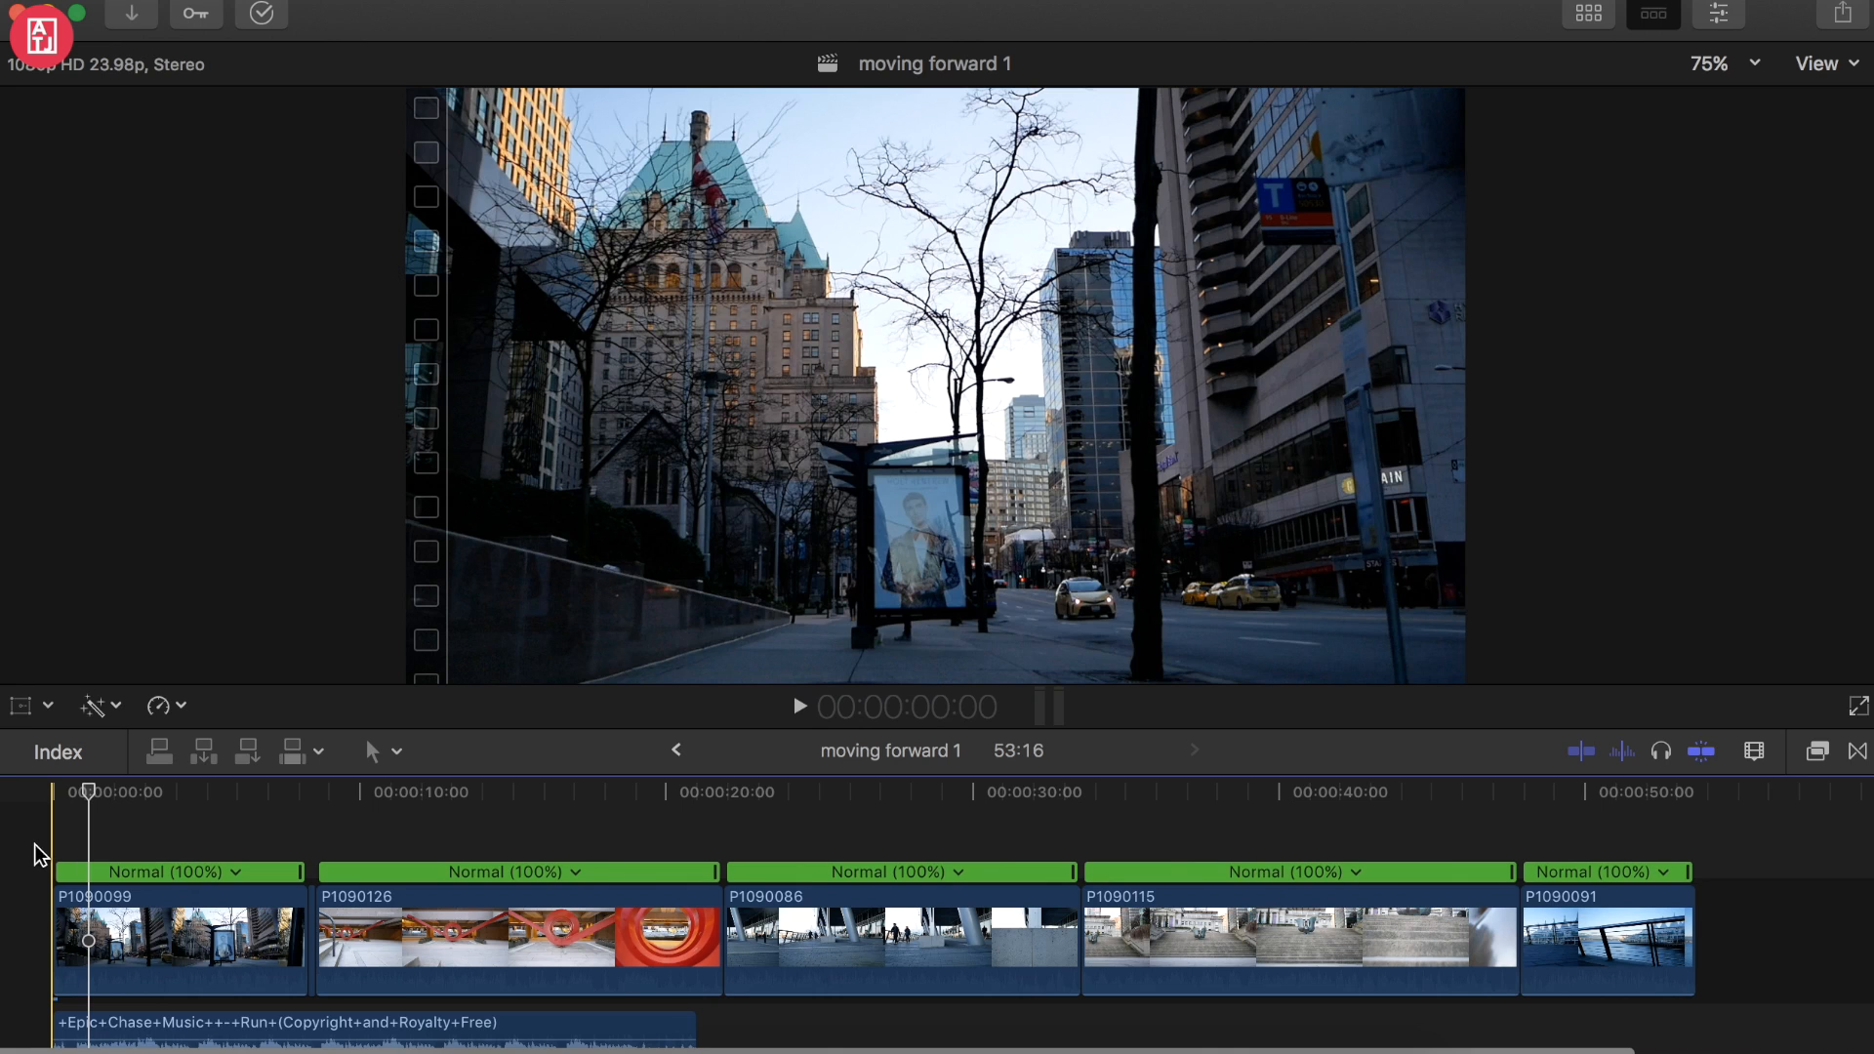
{"action": "mouse_move", "coordinate": [78, 851]}
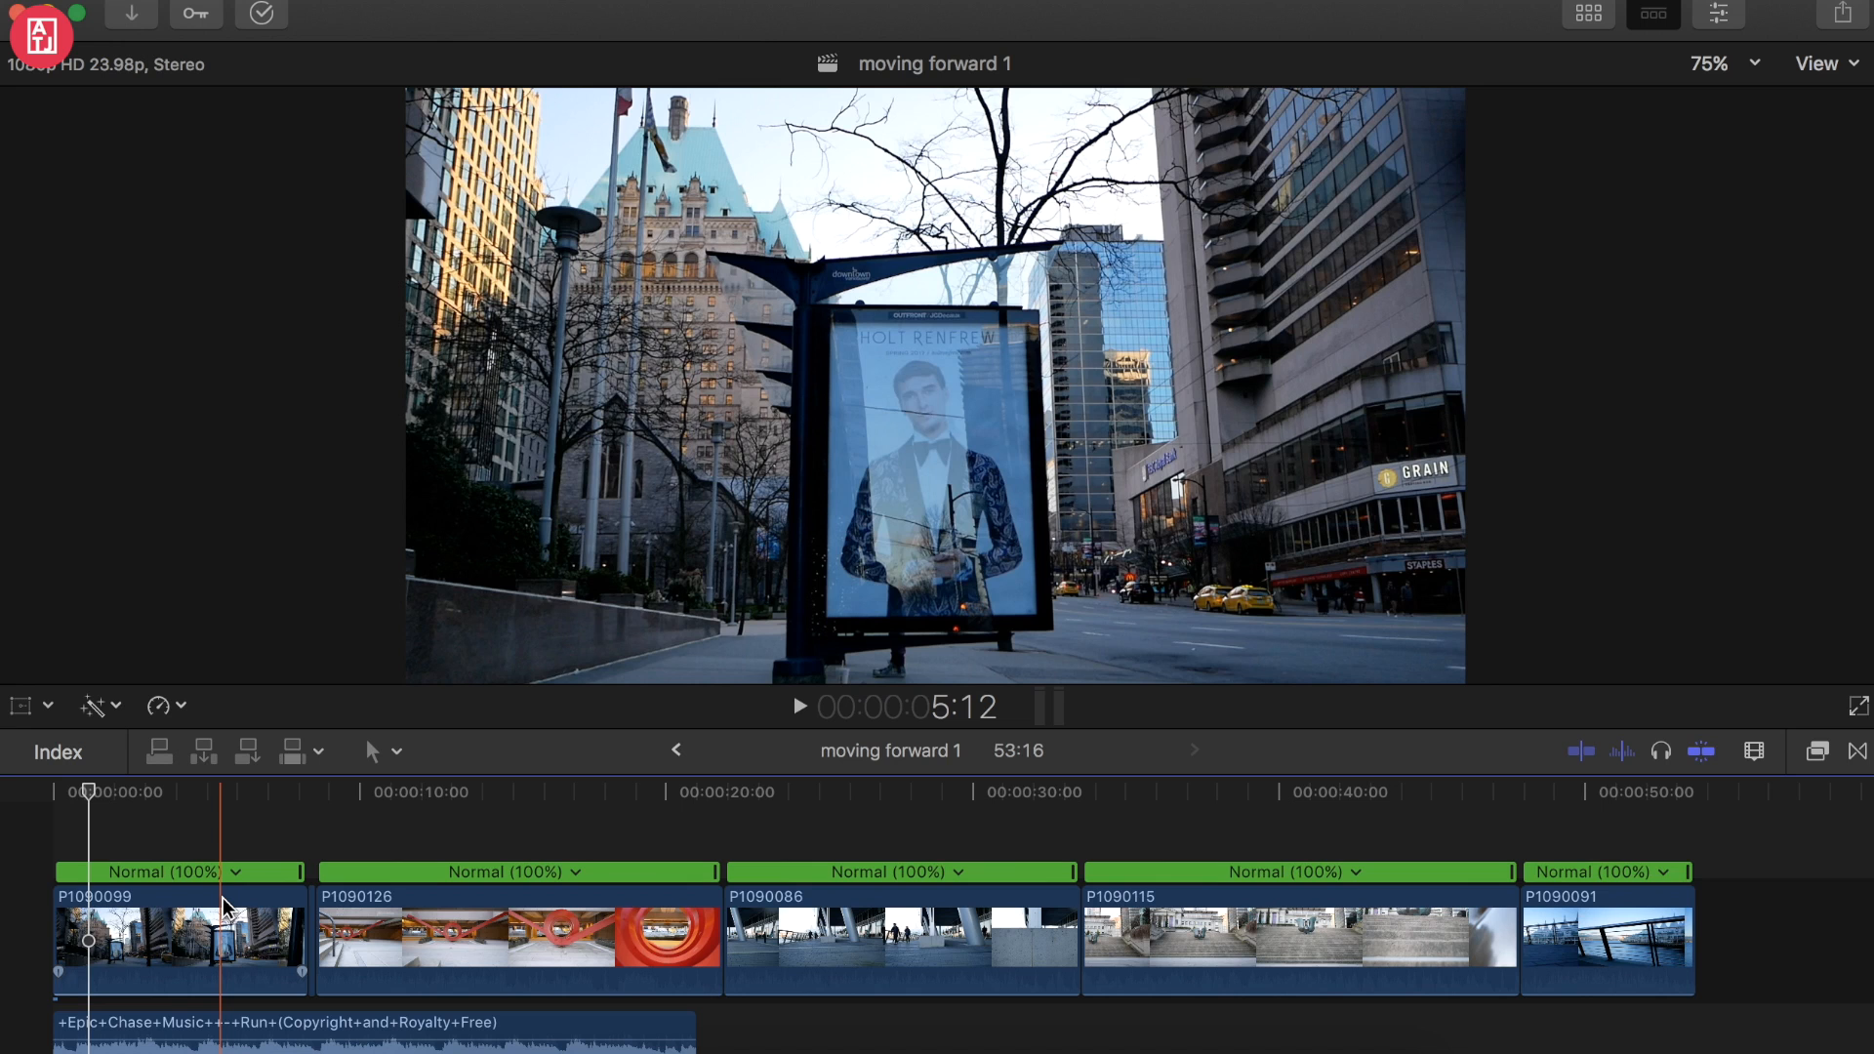
{"action": "left_click", "coordinate": [180, 938]}
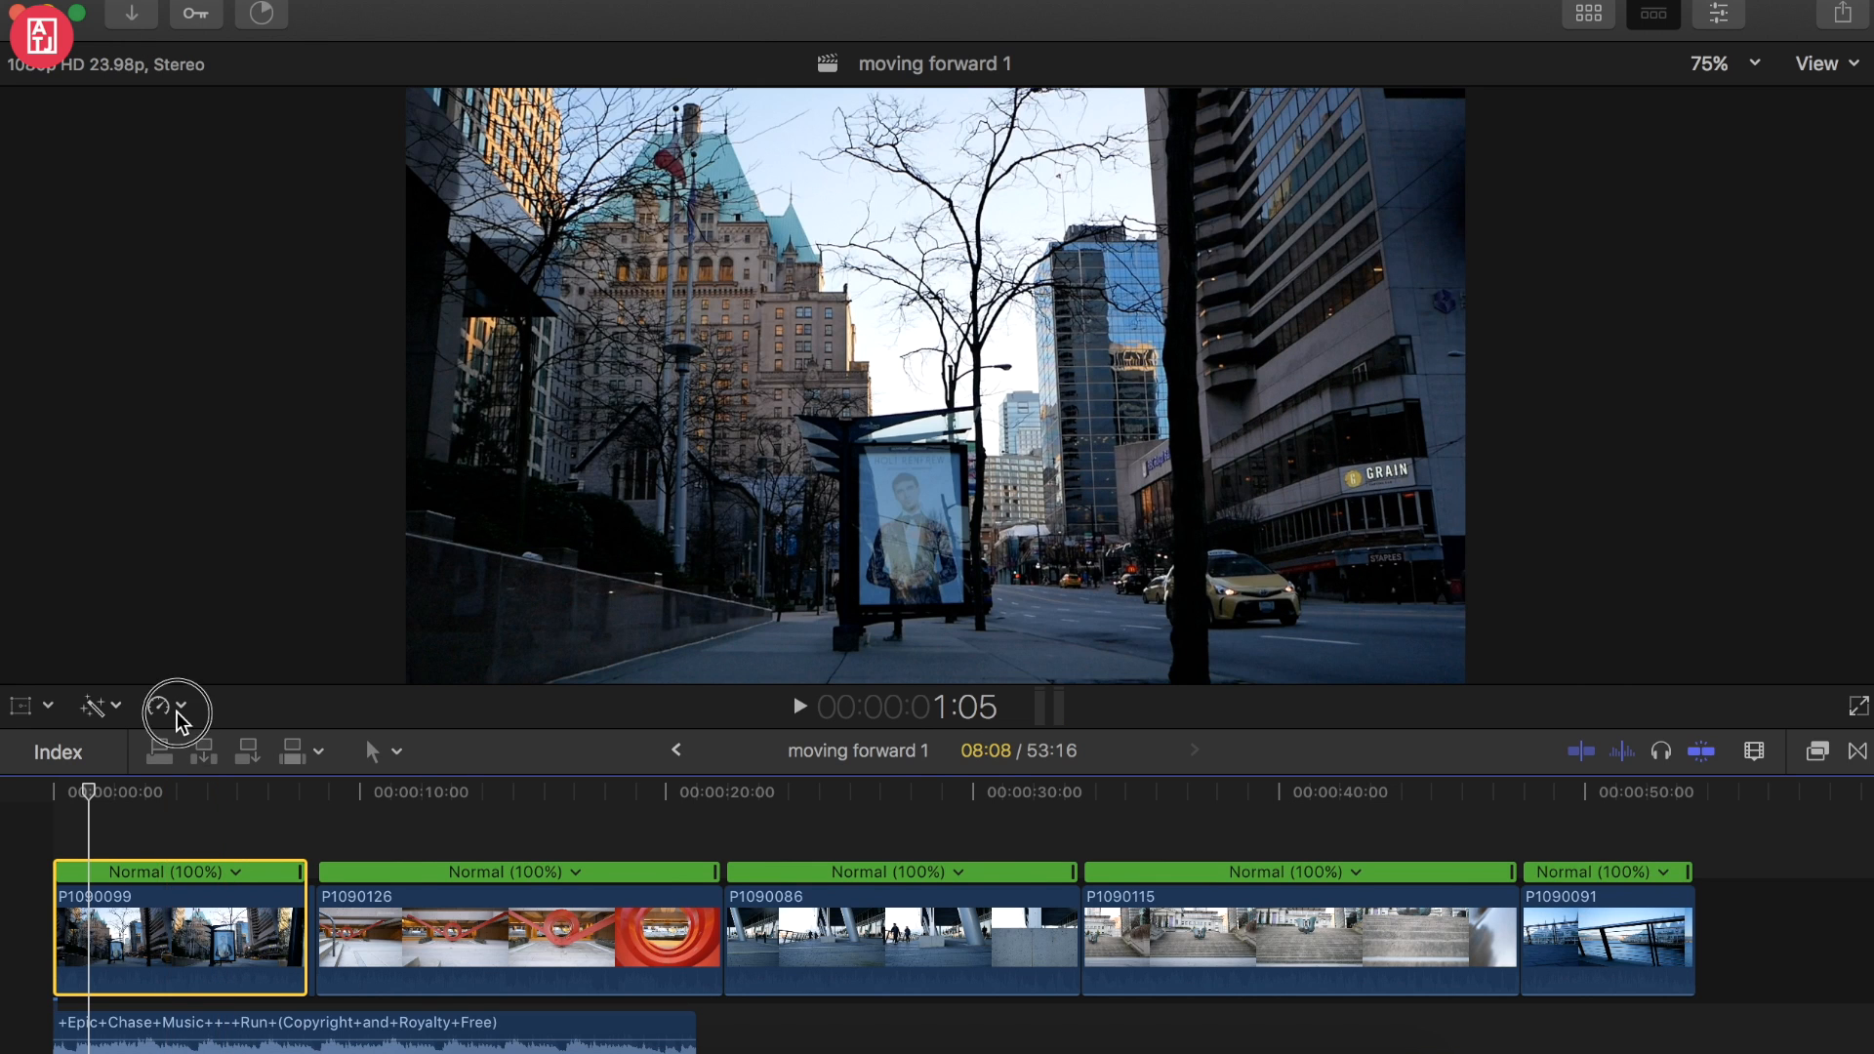
{"action": "left_click", "coordinate": [158, 705]}
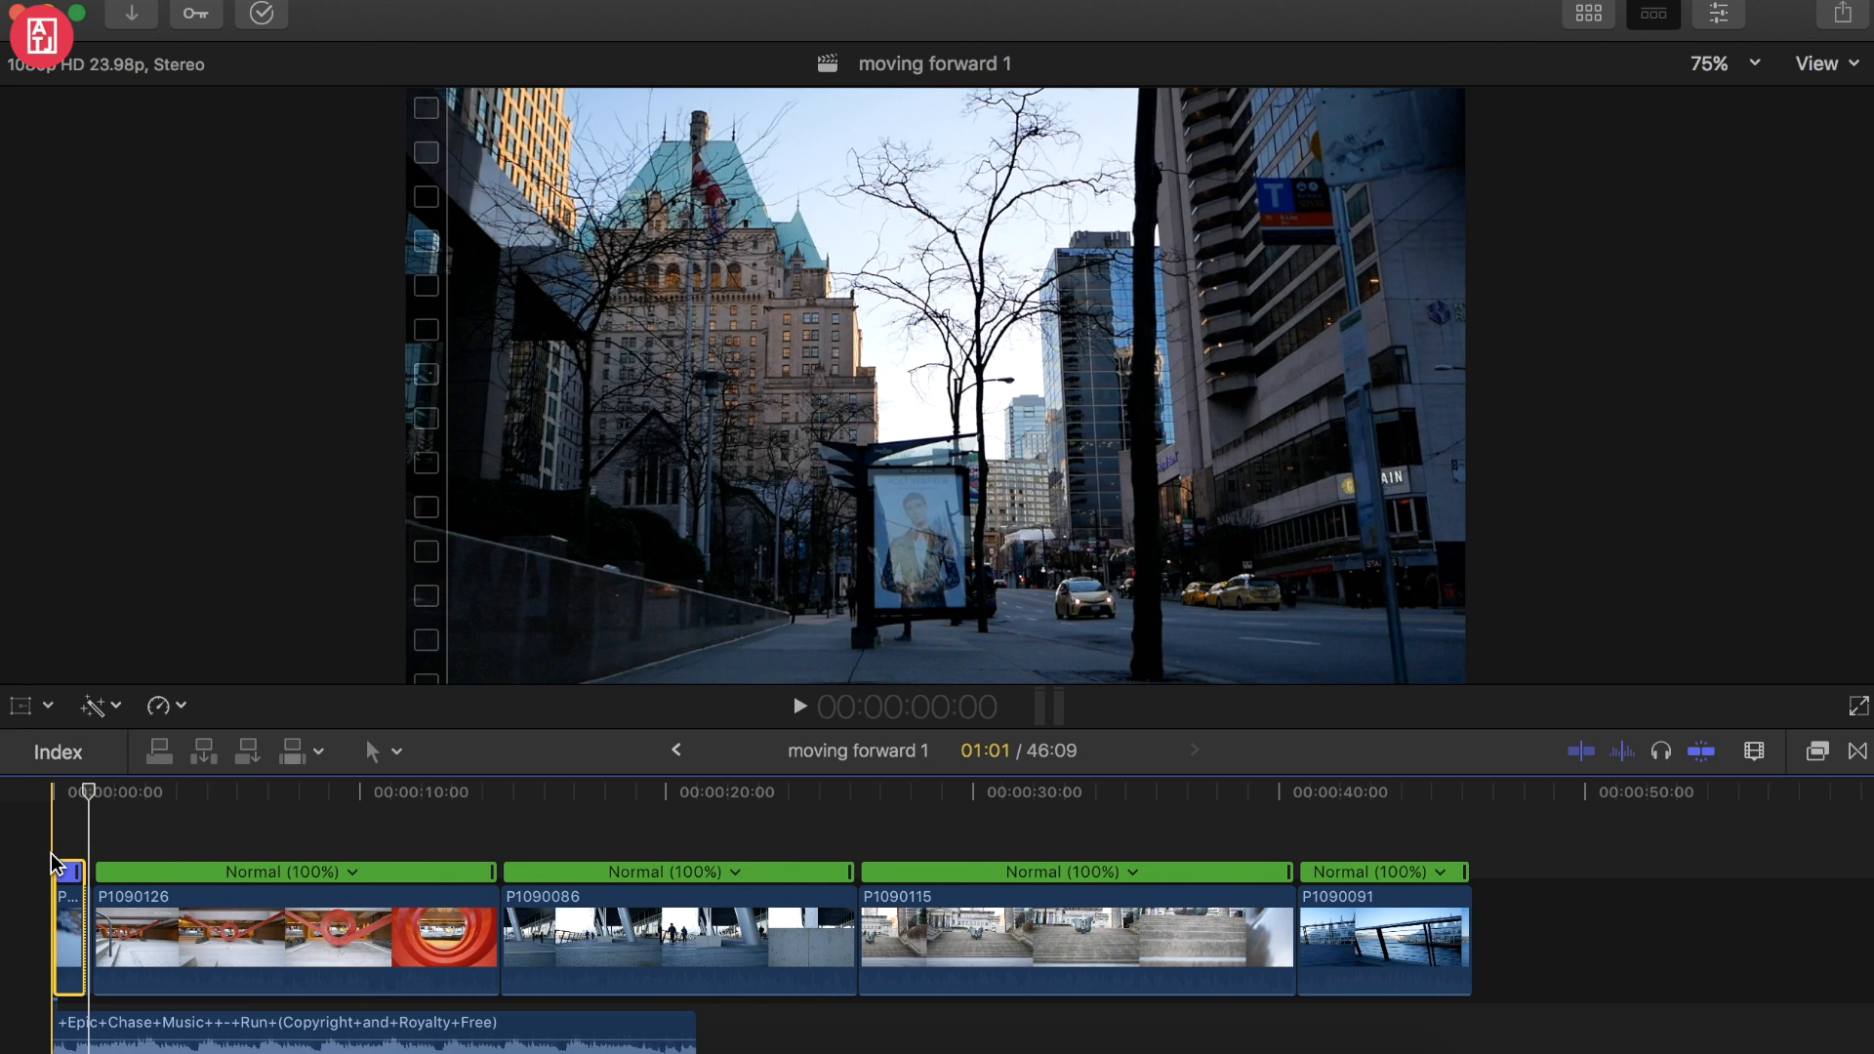
- Retime the second, third and fourth clips to Fast 8x as well
{"action": "left_click", "coordinate": [158, 705]}
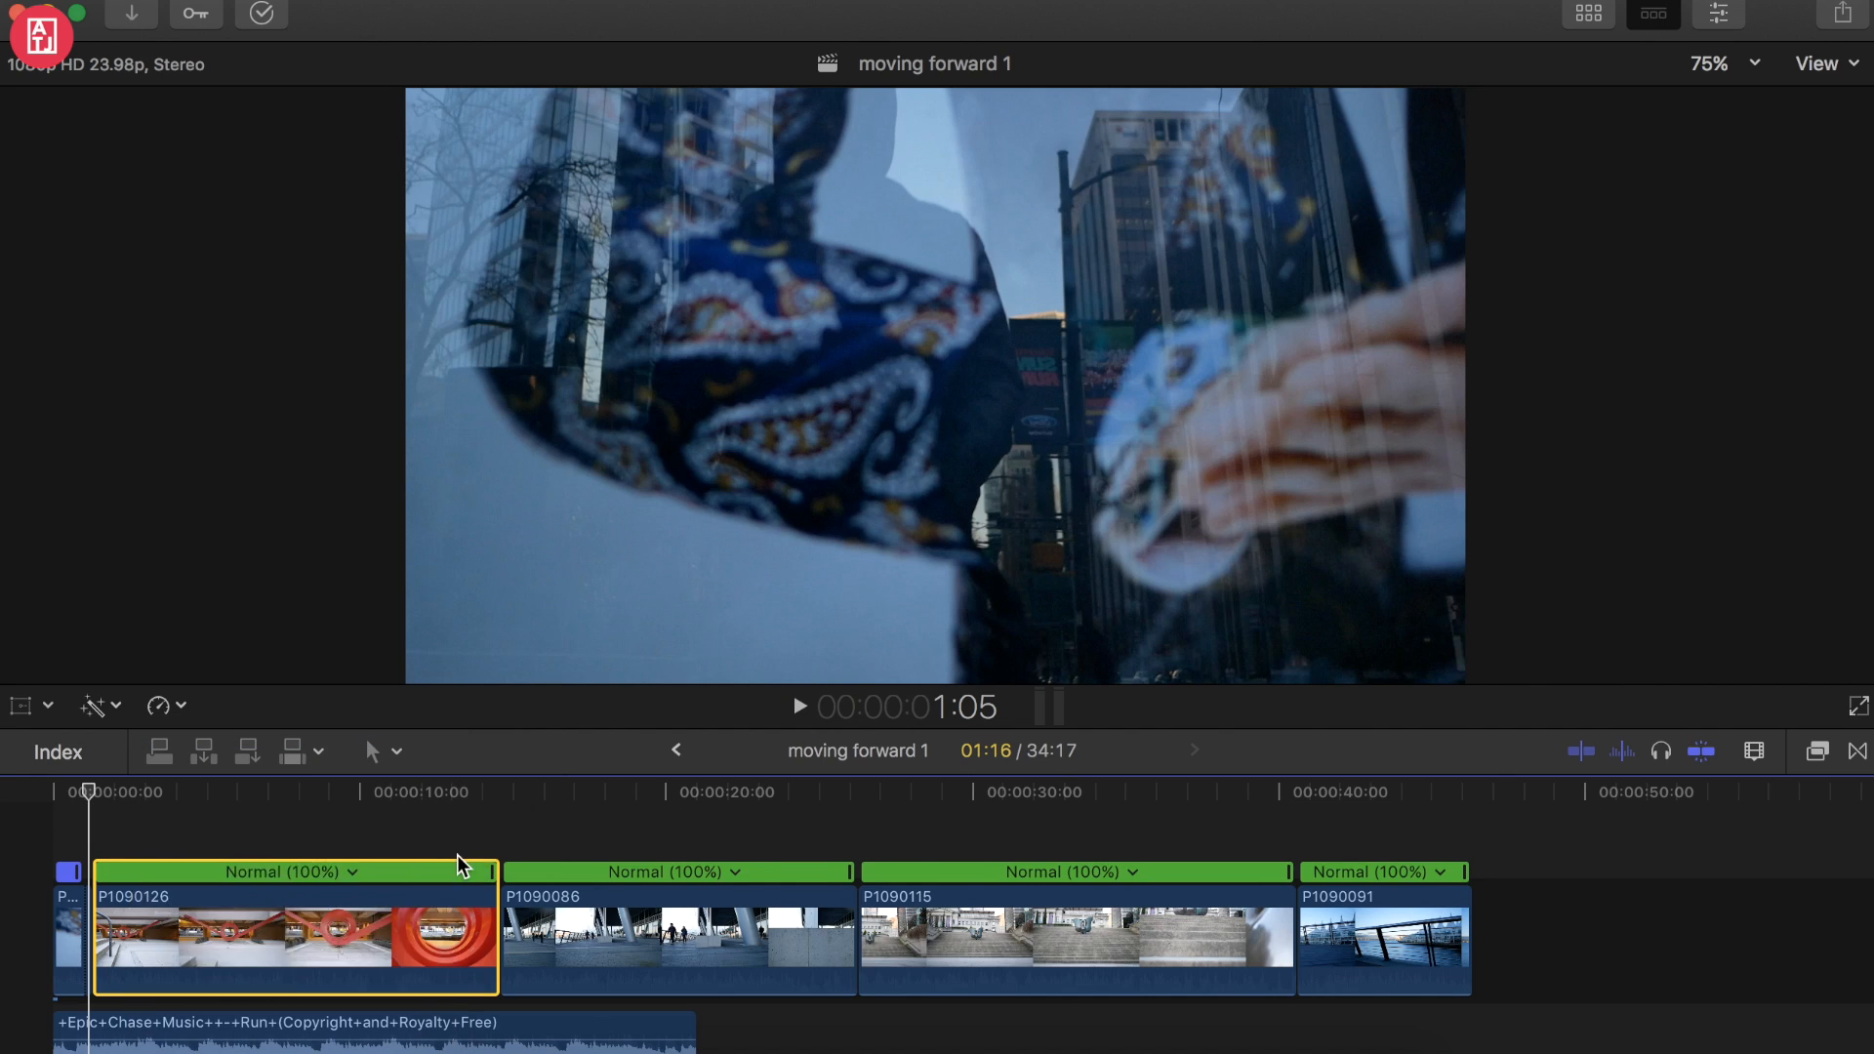
{"action": "left_click", "coordinate": [158, 705]}
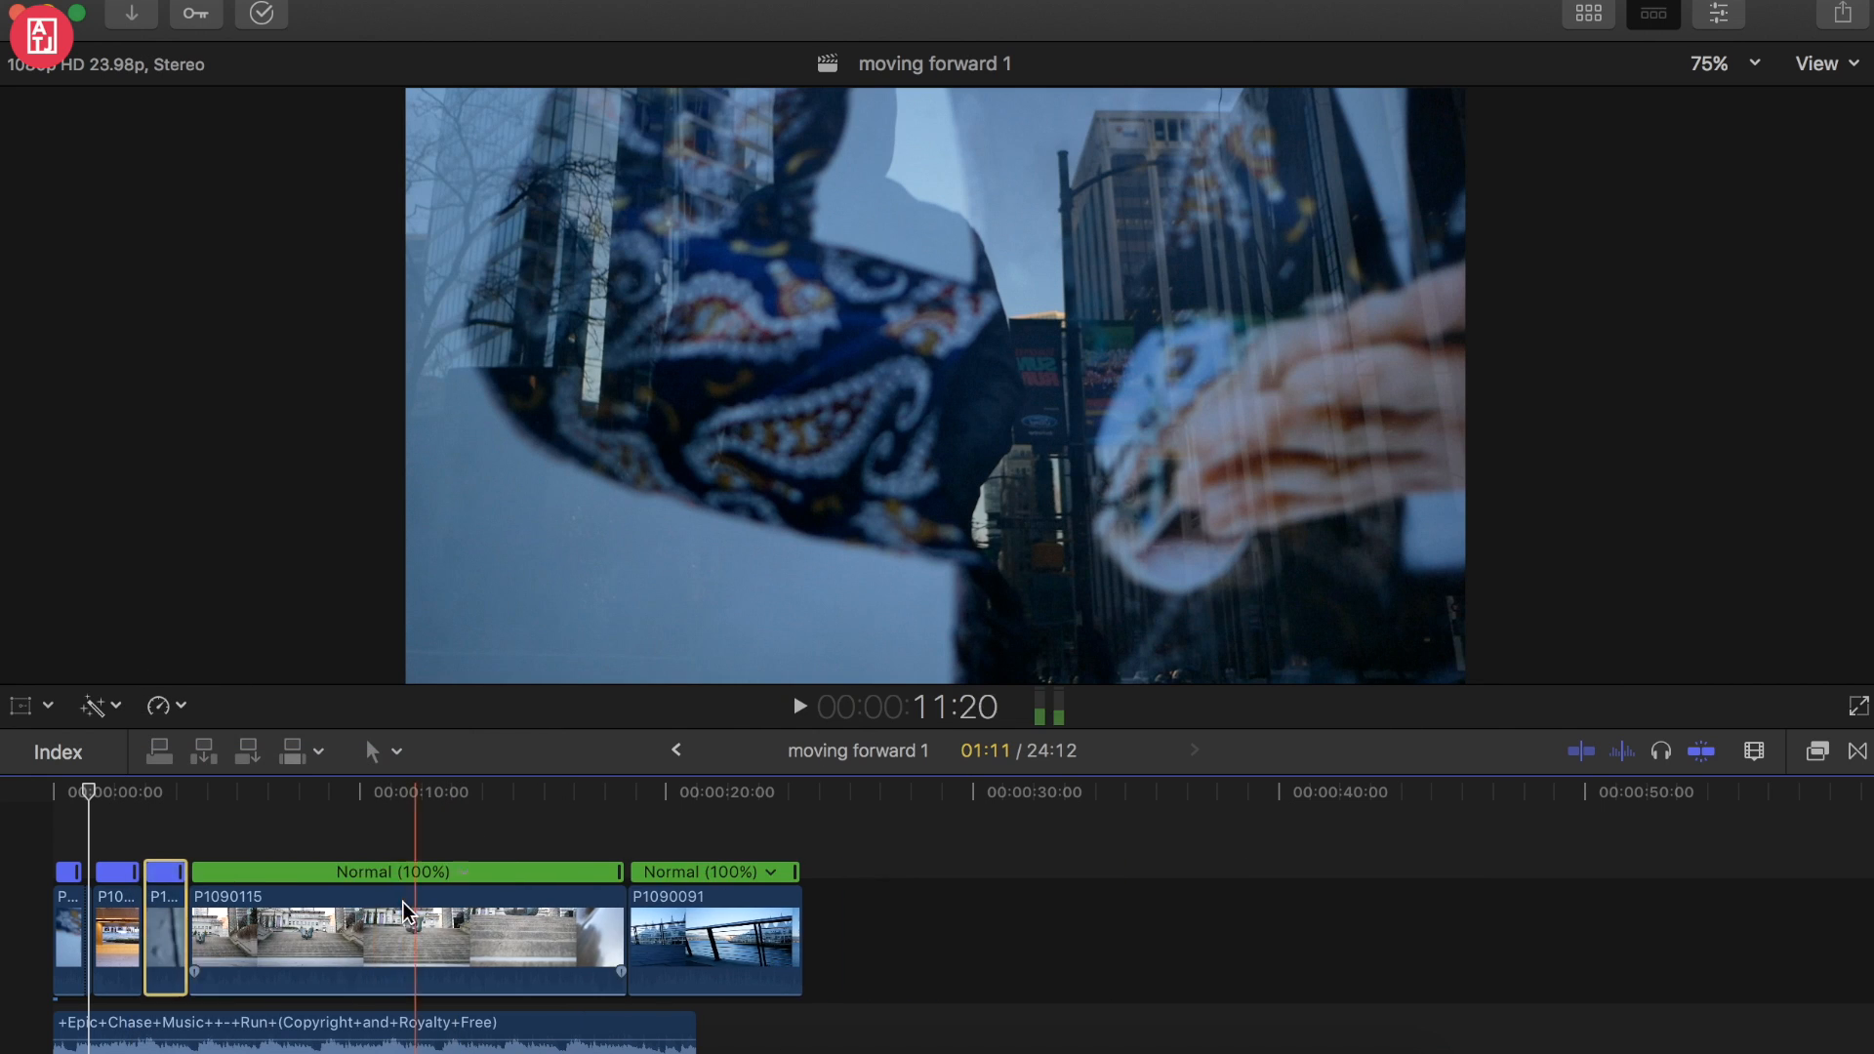
{"action": "left_click", "coordinate": [157, 705]}
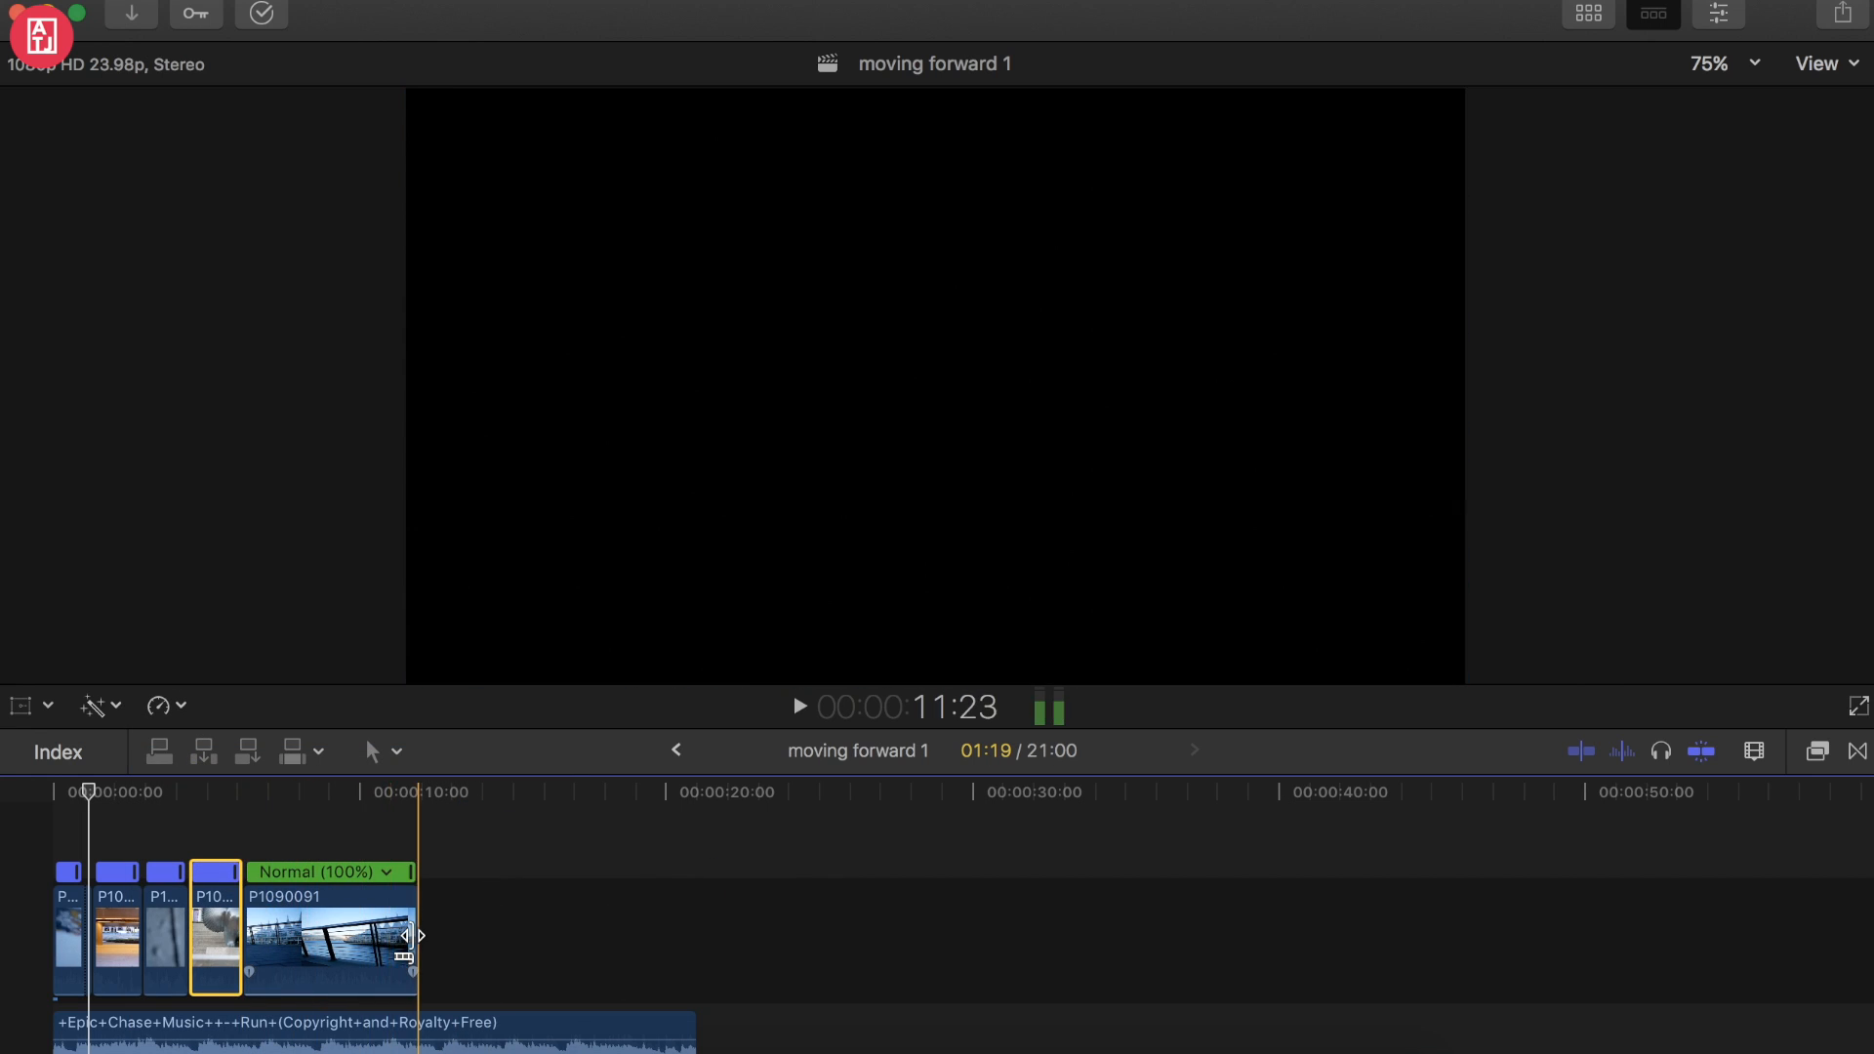
- Retime the fifth and last clip to Fast 8x so all five run at 800%
{"action": "left_click", "coordinate": [376, 935]}
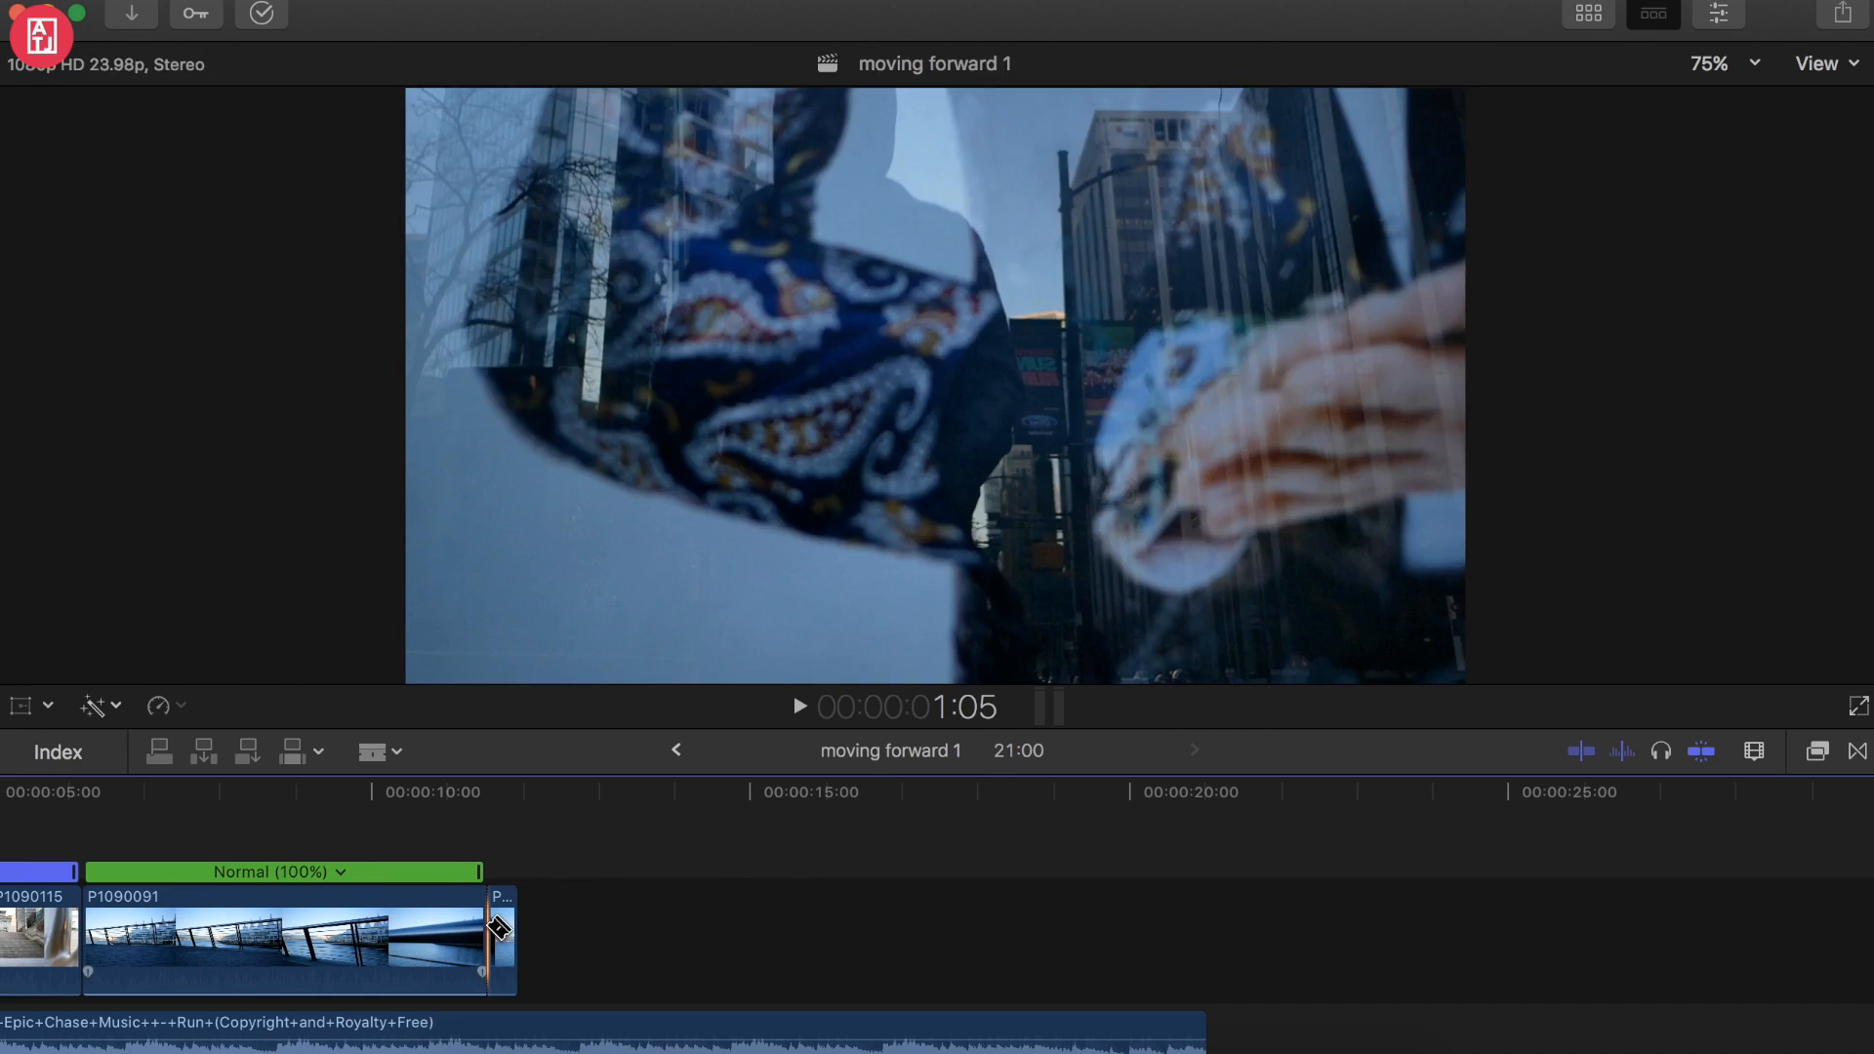
{"action": "left_click", "coordinate": [365, 938]}
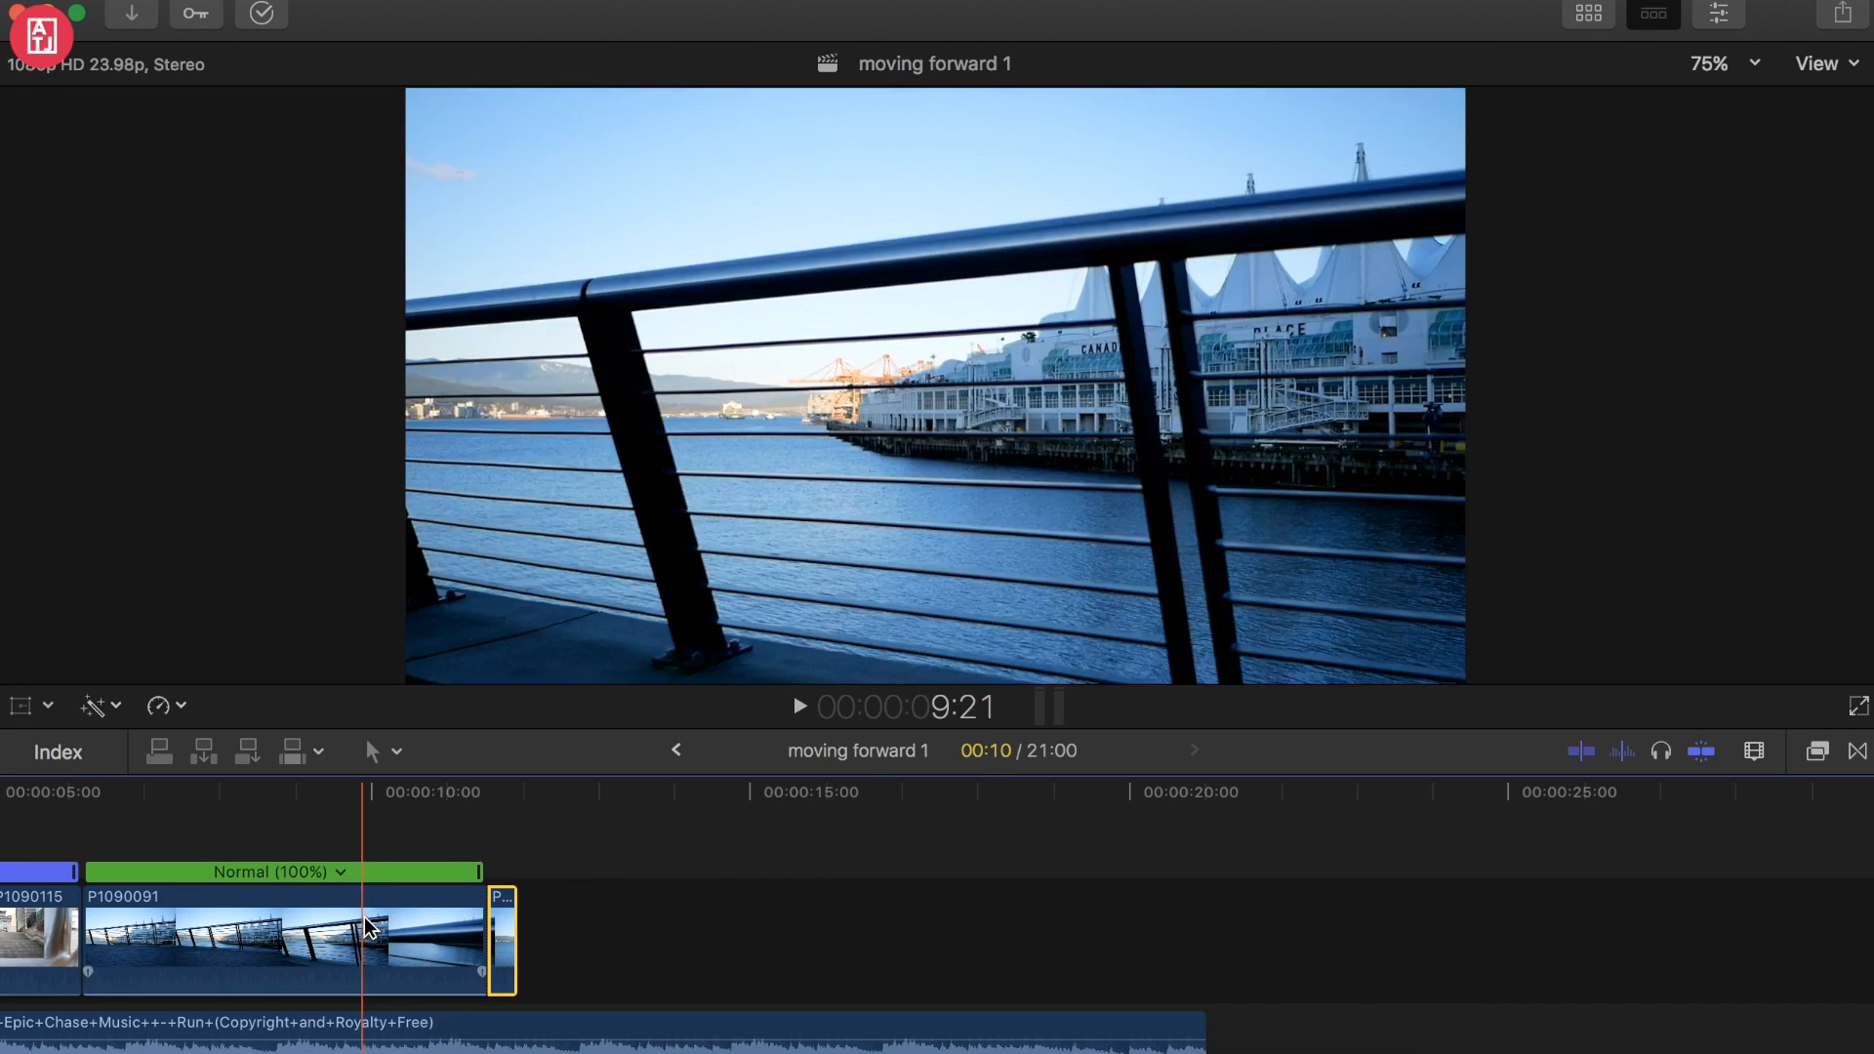
{"action": "left_click", "coordinate": [157, 705]}
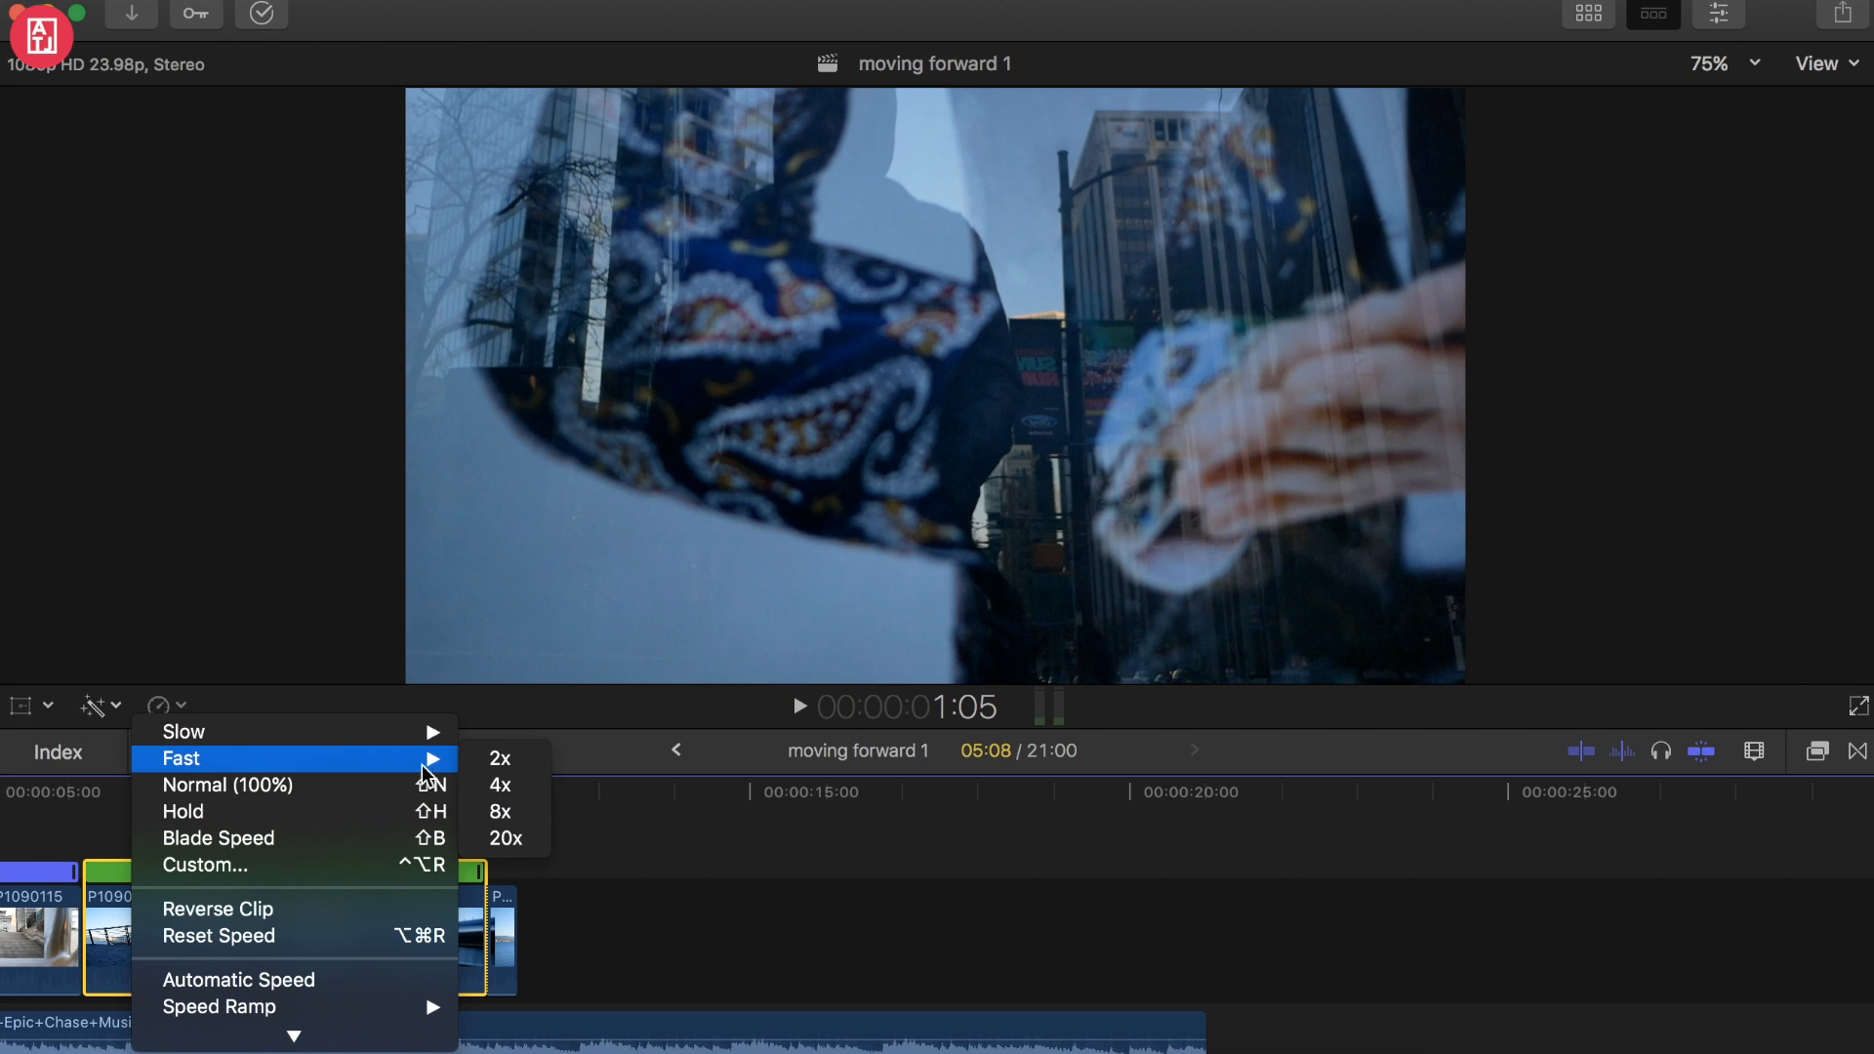
{"action": "mouse_move", "coordinate": [227, 785]}
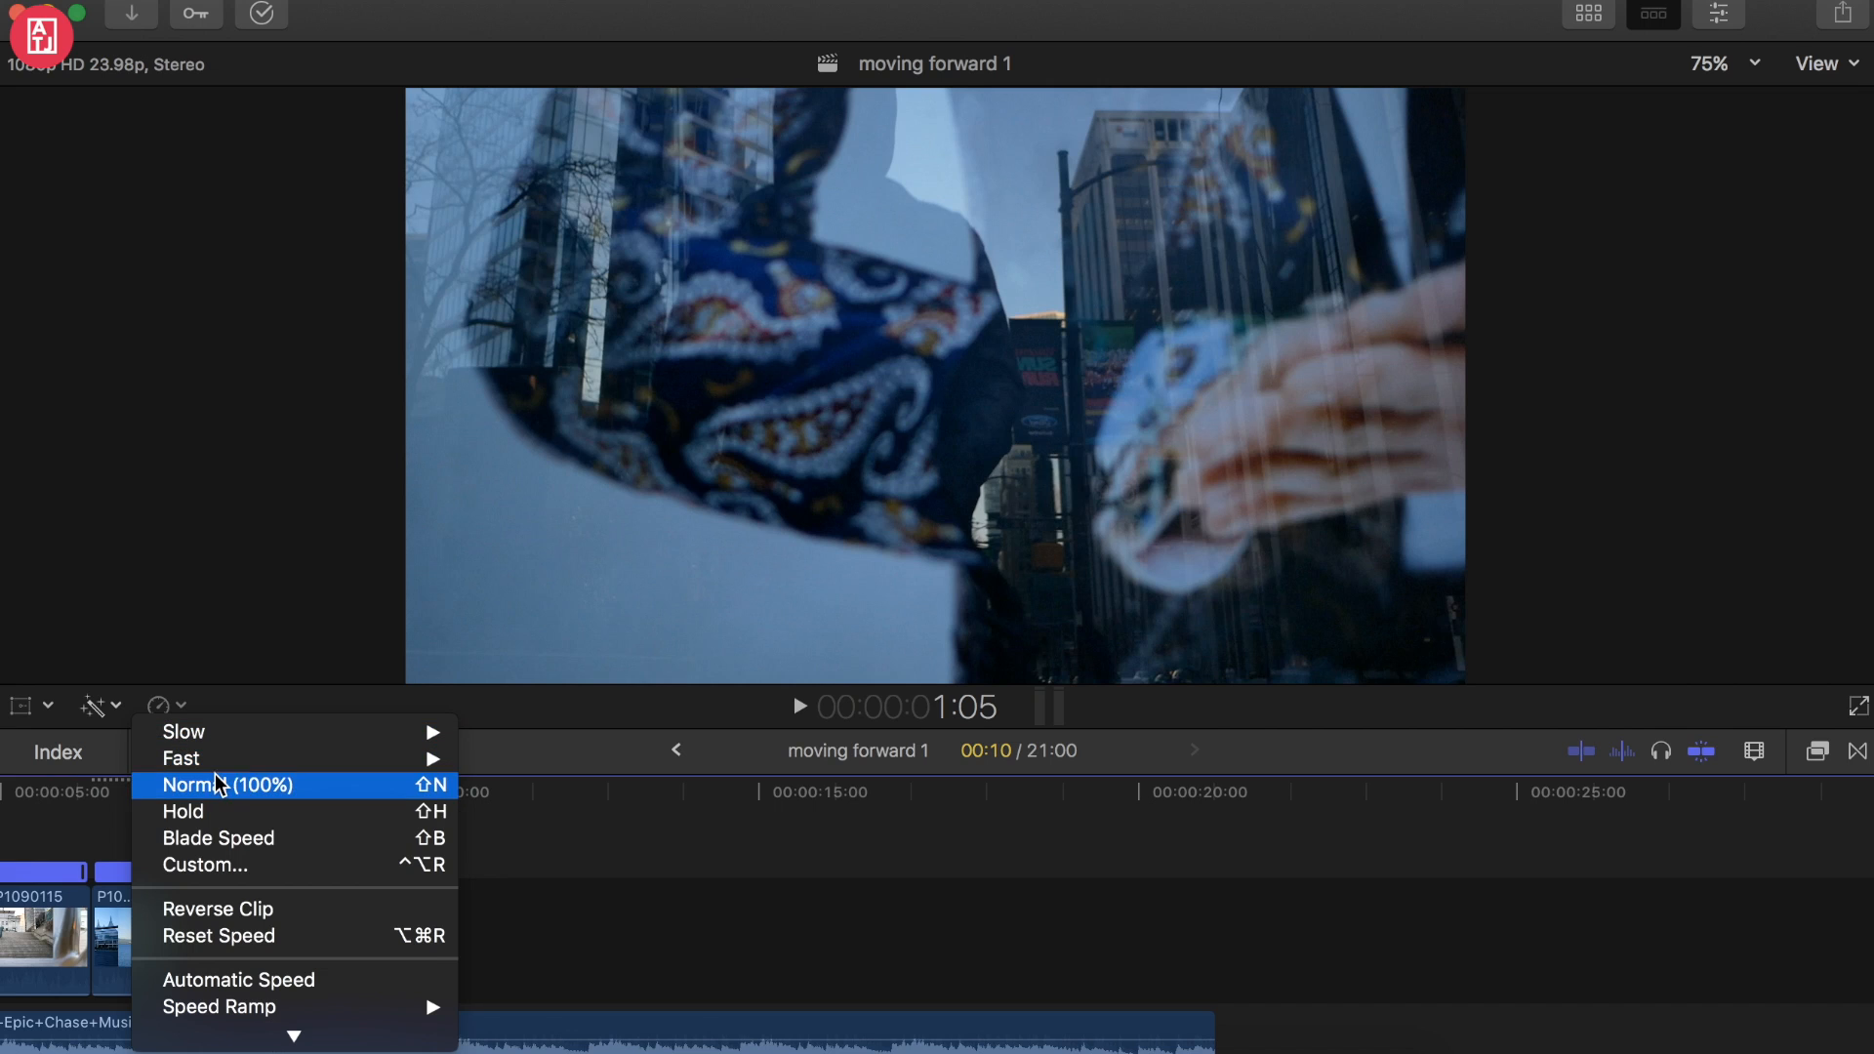
{"action": "left_click", "coordinate": [205, 865]}
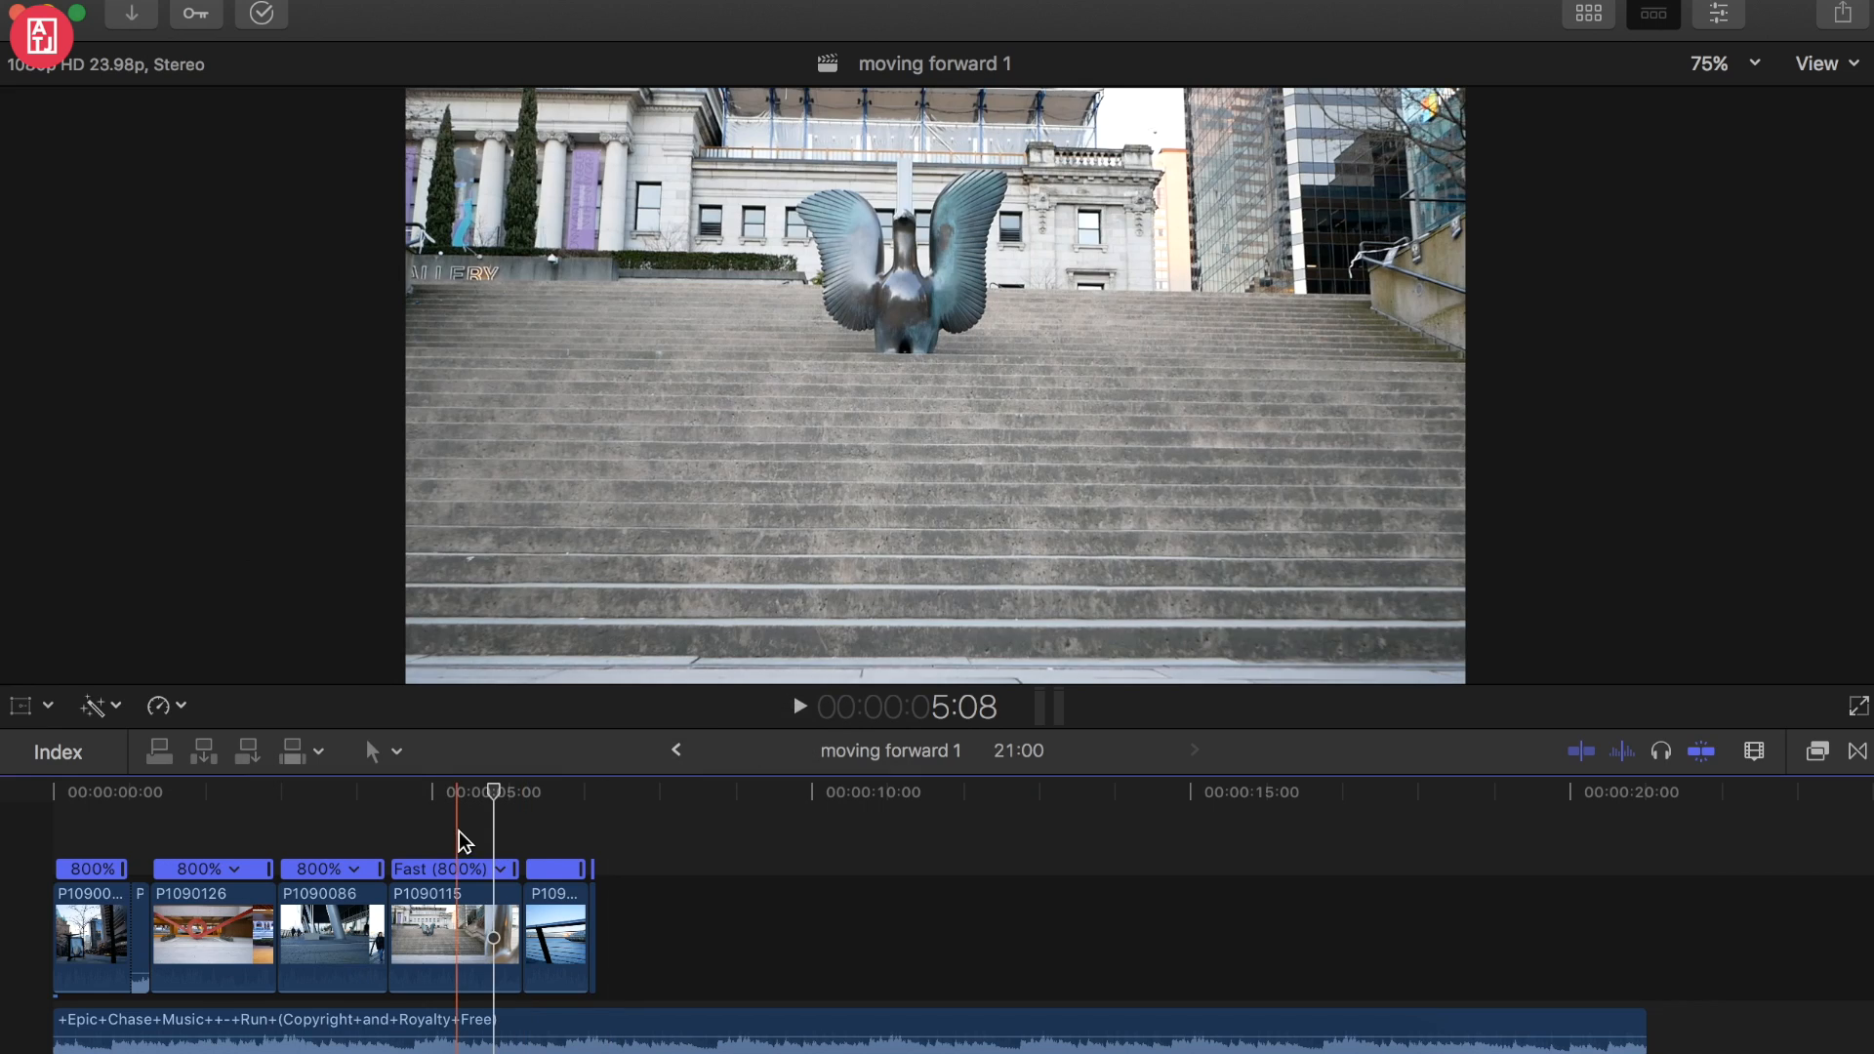
- Play back the sped-up clips, then select all five clips and the music track together
{"action": "left_click", "coordinate": [800, 706]}
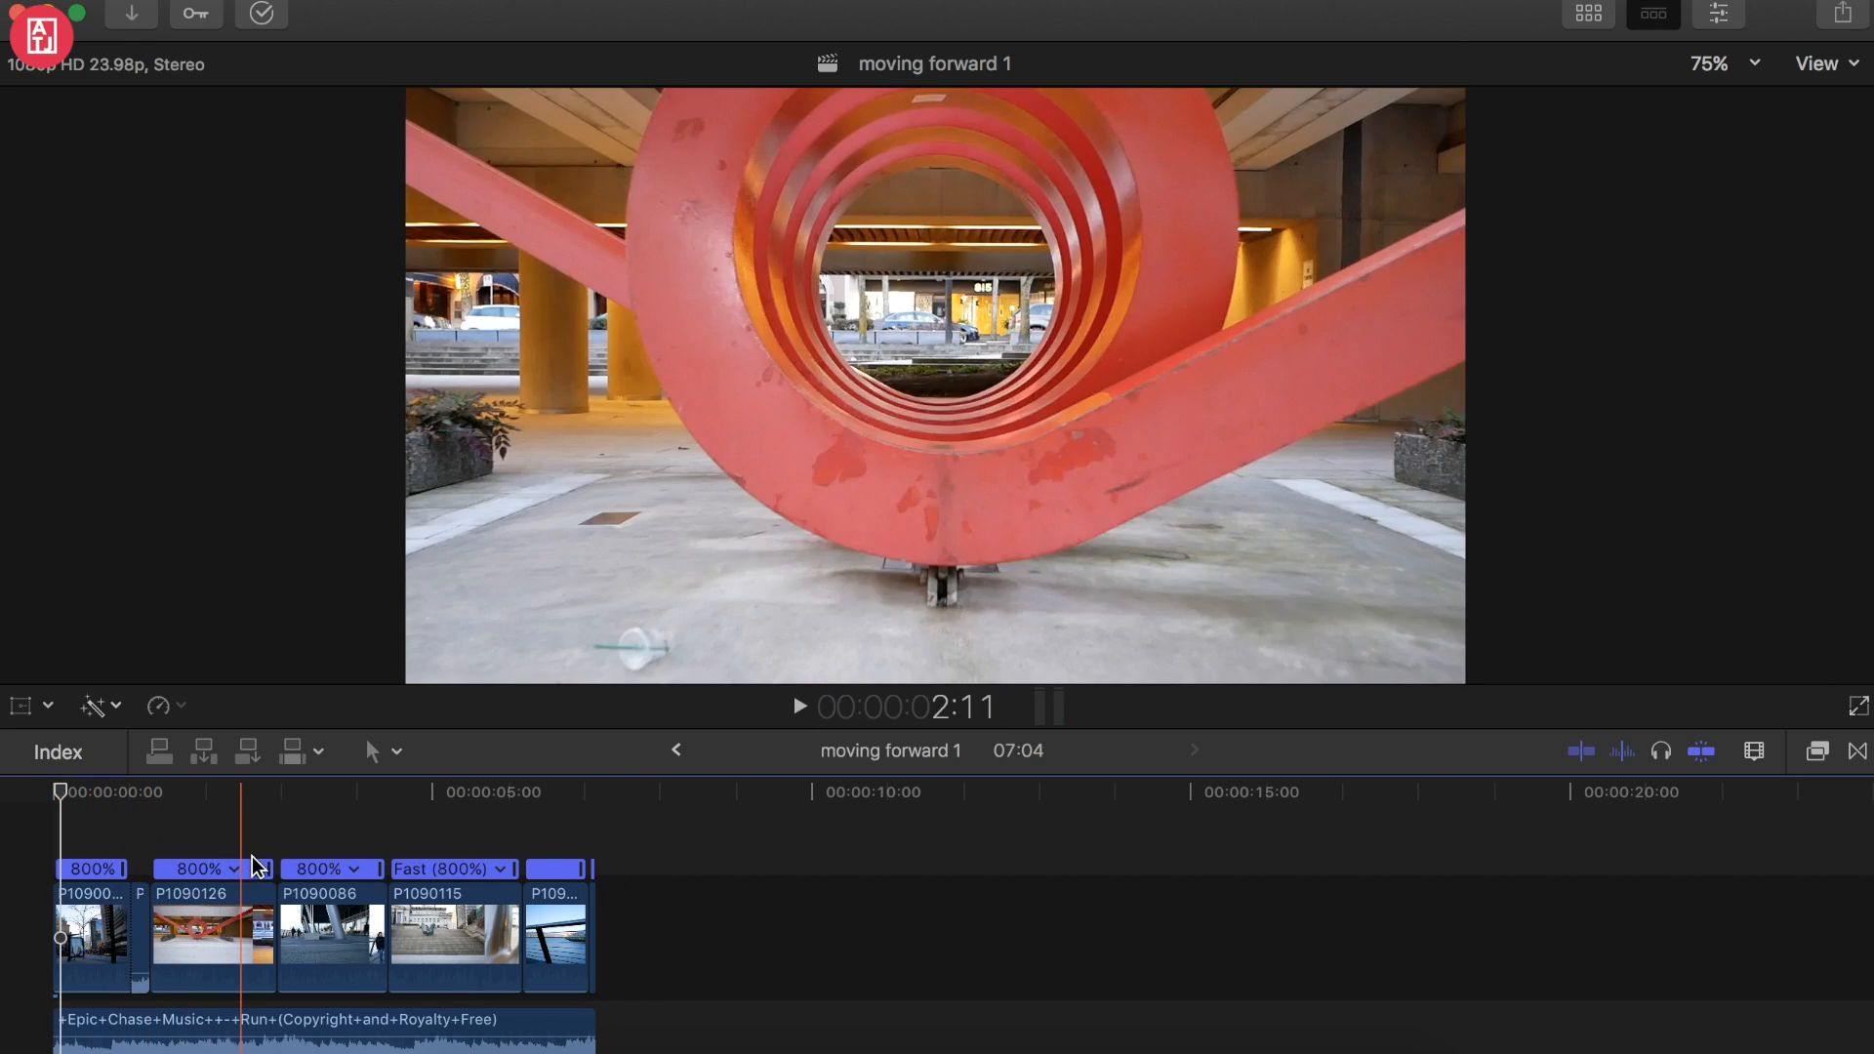
{"action": "left_click", "coordinate": [359, 939]}
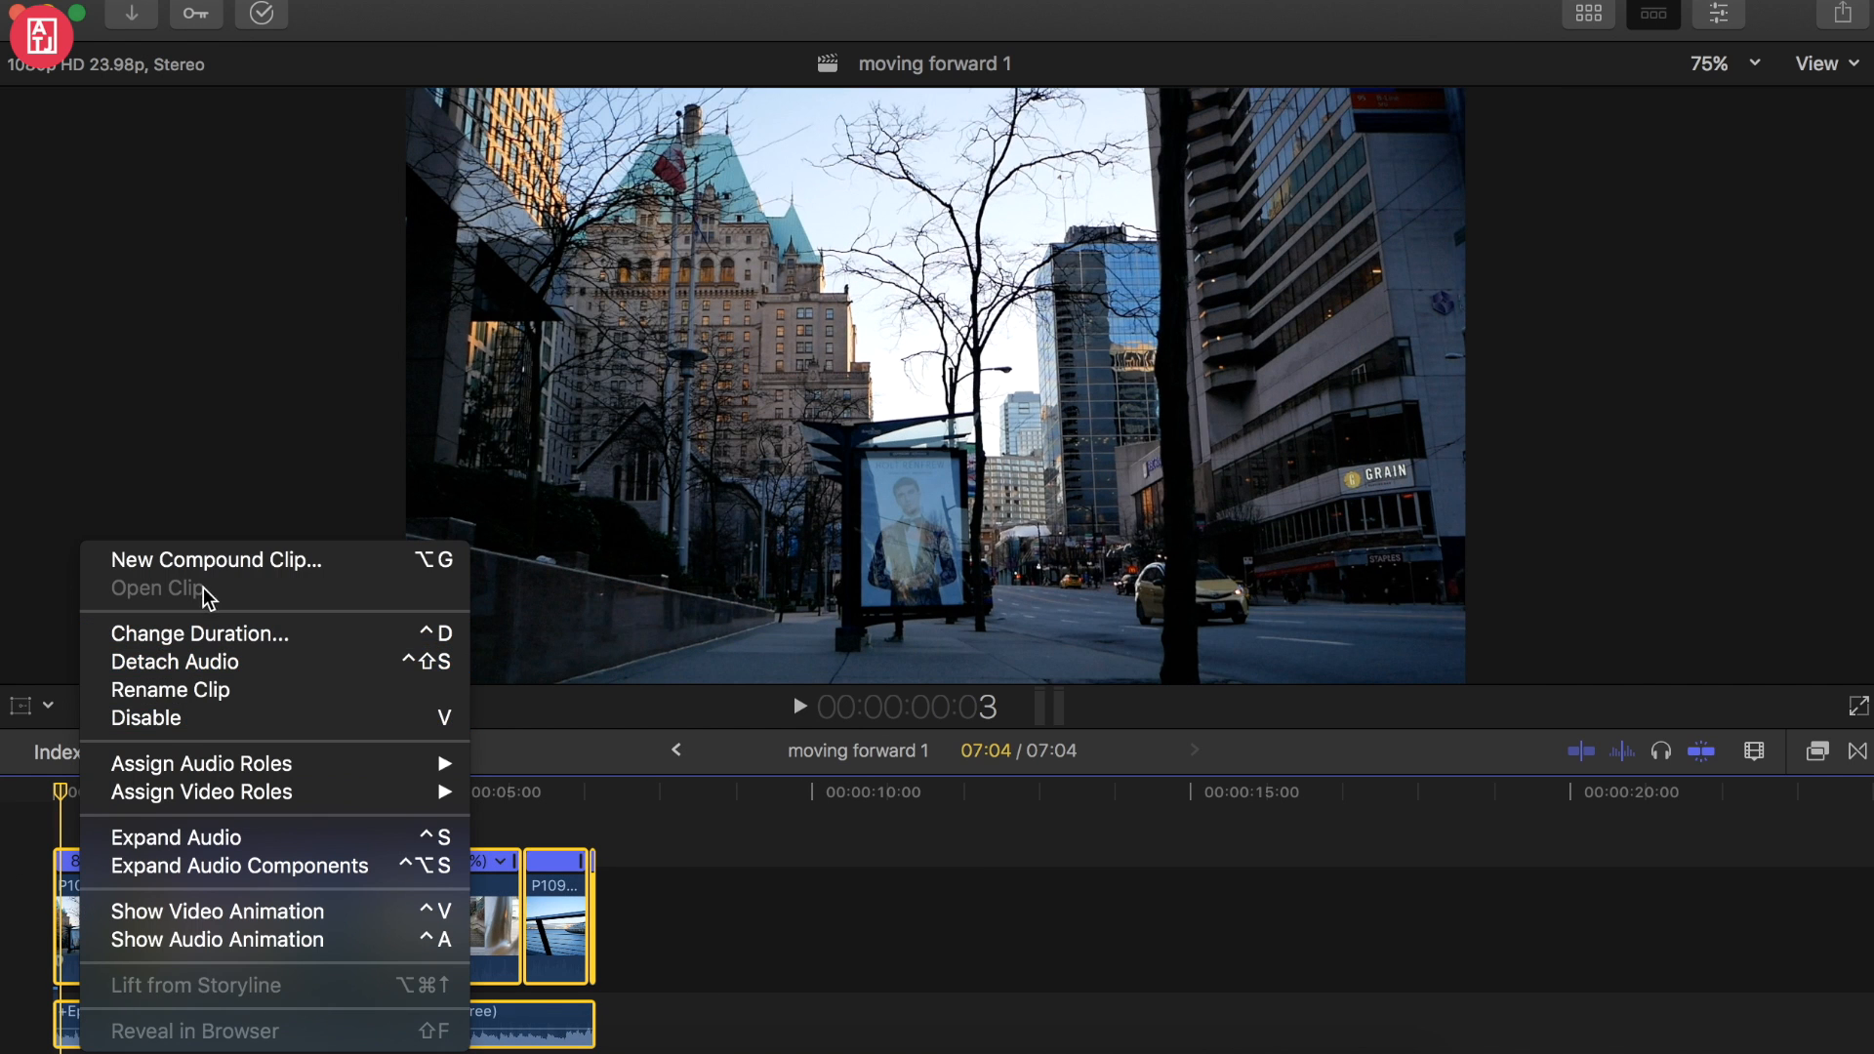
- Create a New Compound Clip named 'moving forward 1 Clip' from the selection
{"action": "left_click", "coordinate": [217, 560]}
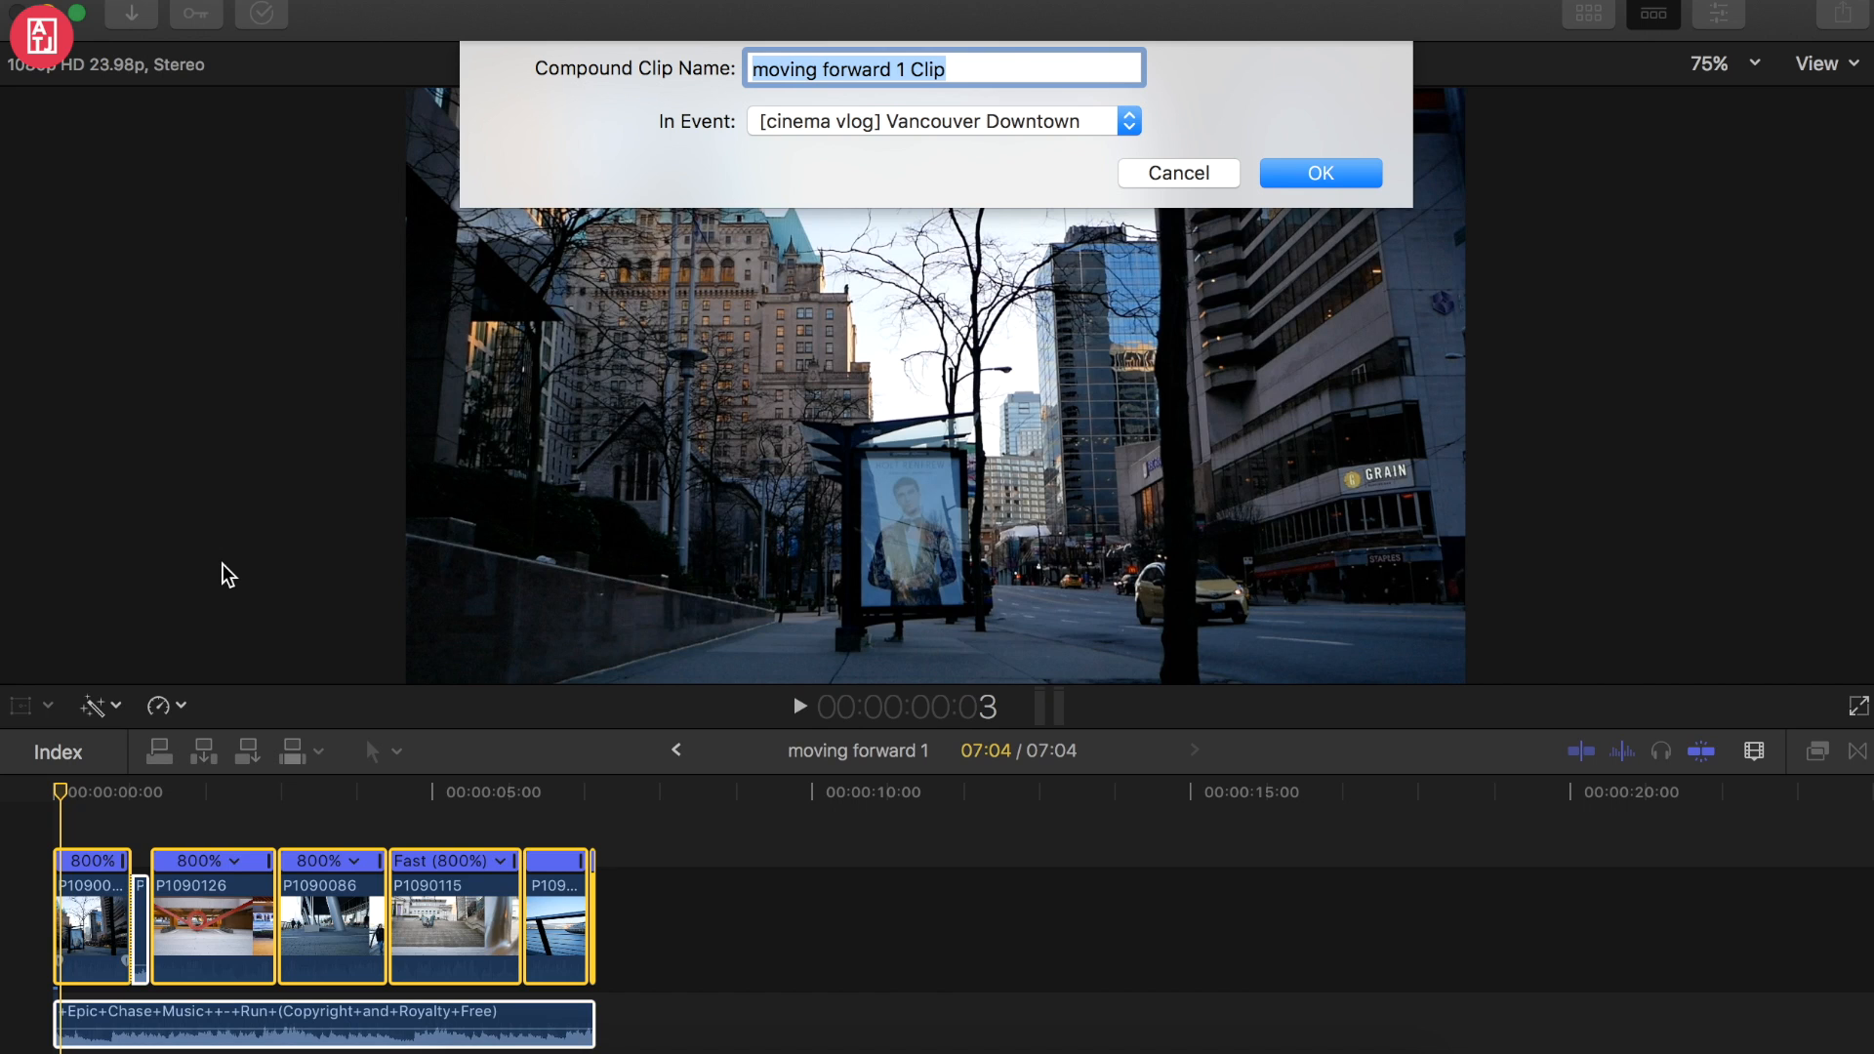
{"action": "left_click", "coordinate": [1320, 172]}
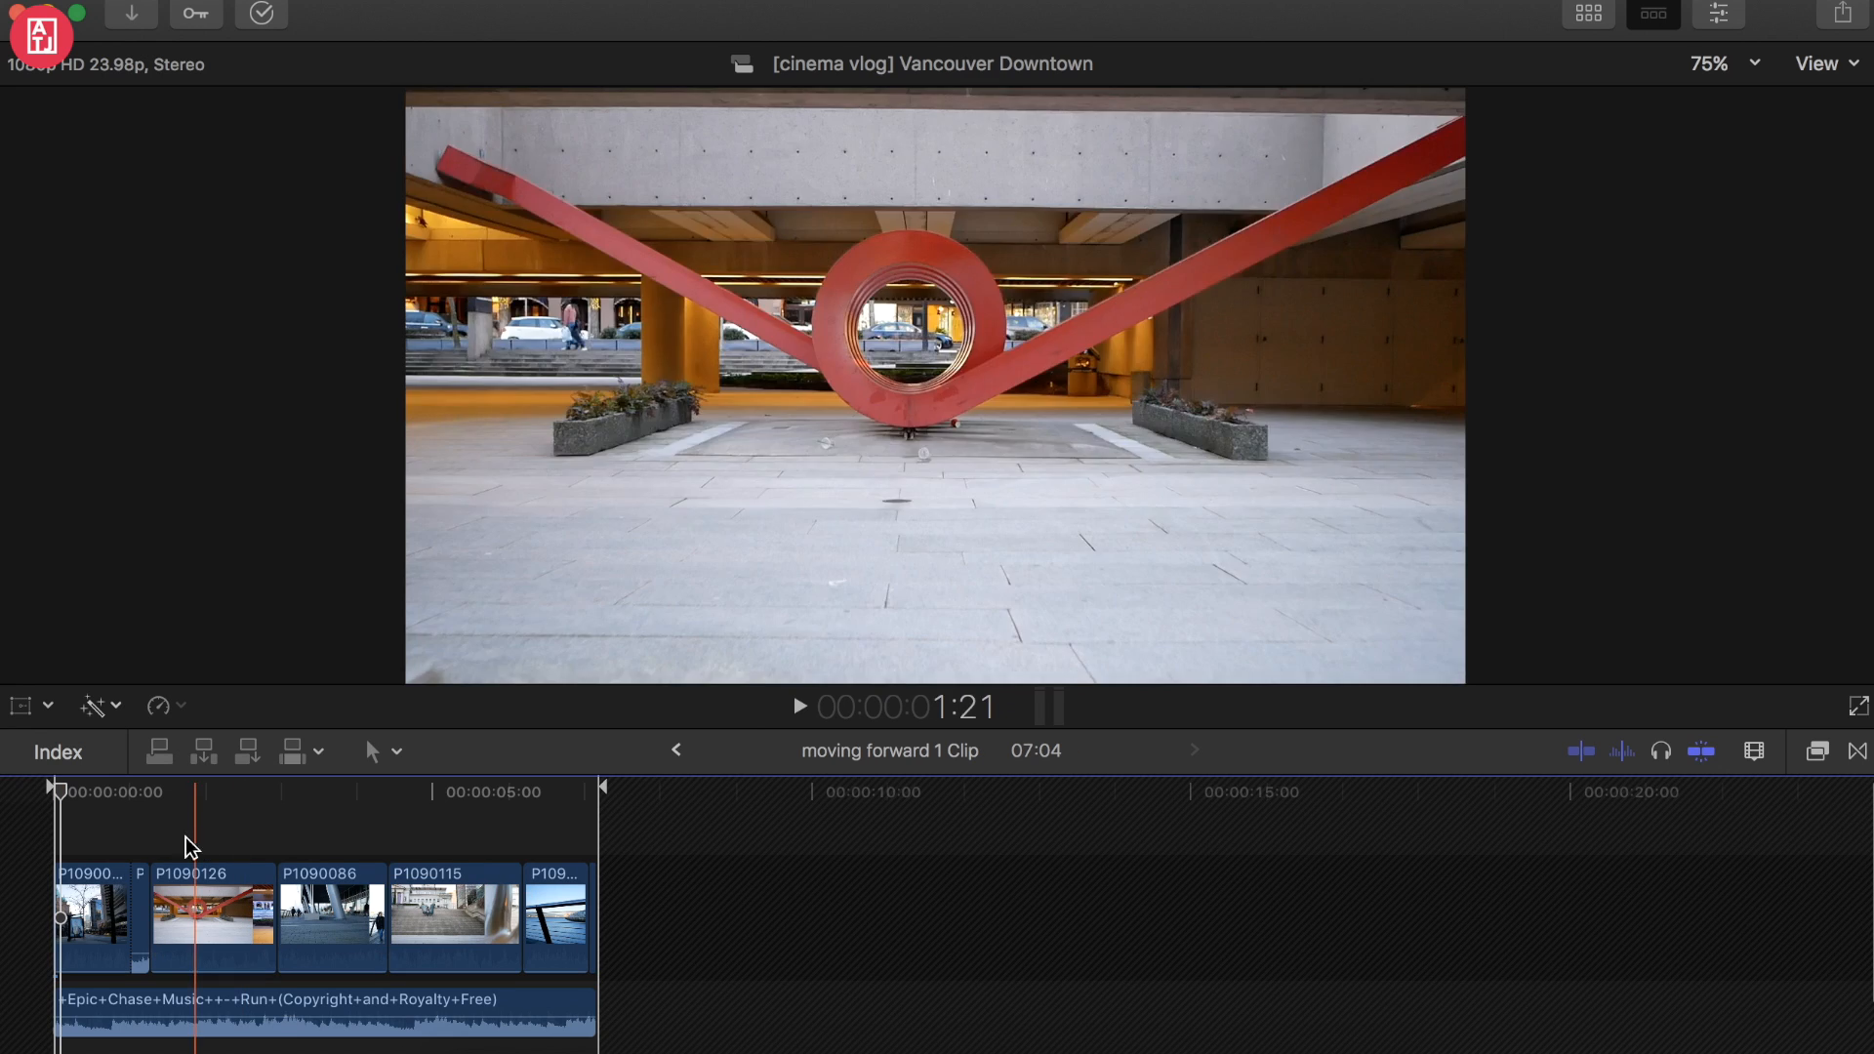
- Return from the compound clip to the main project timeline
{"action": "left_click", "coordinate": [676, 749]}
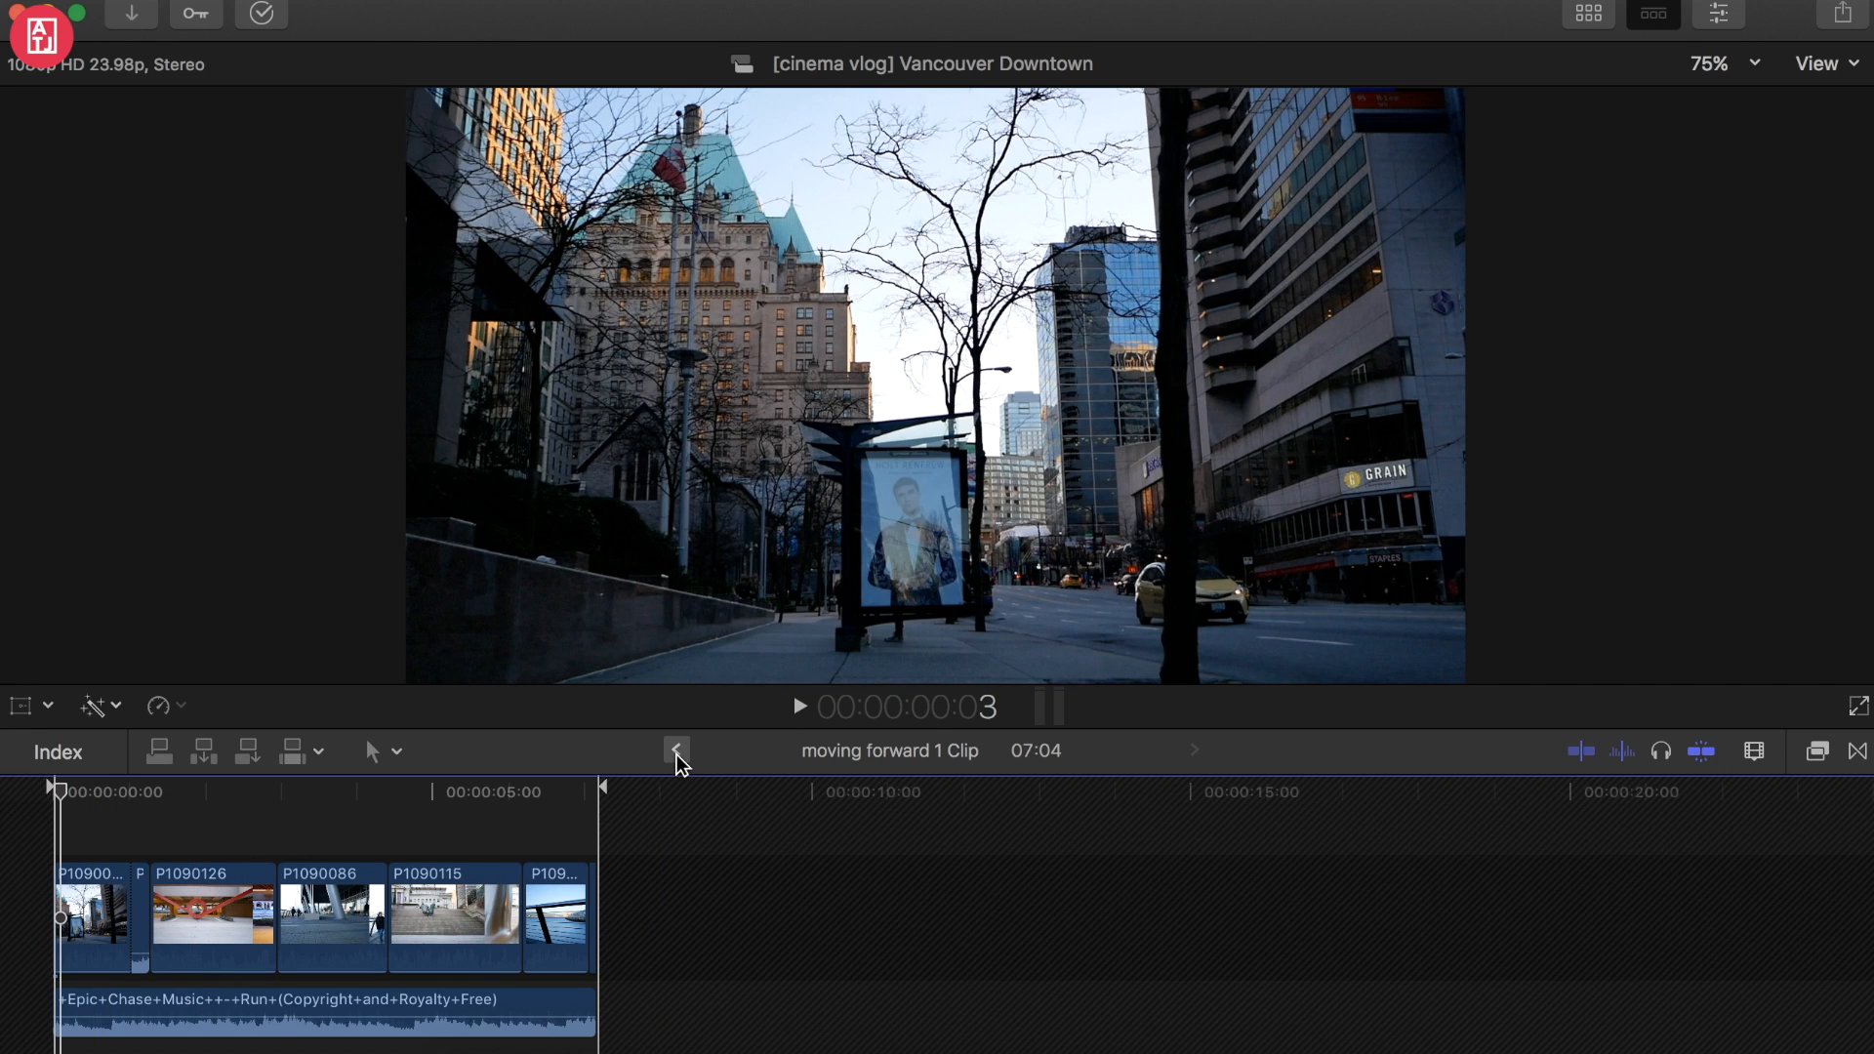
{"action": "left_click", "coordinate": [676, 749]}
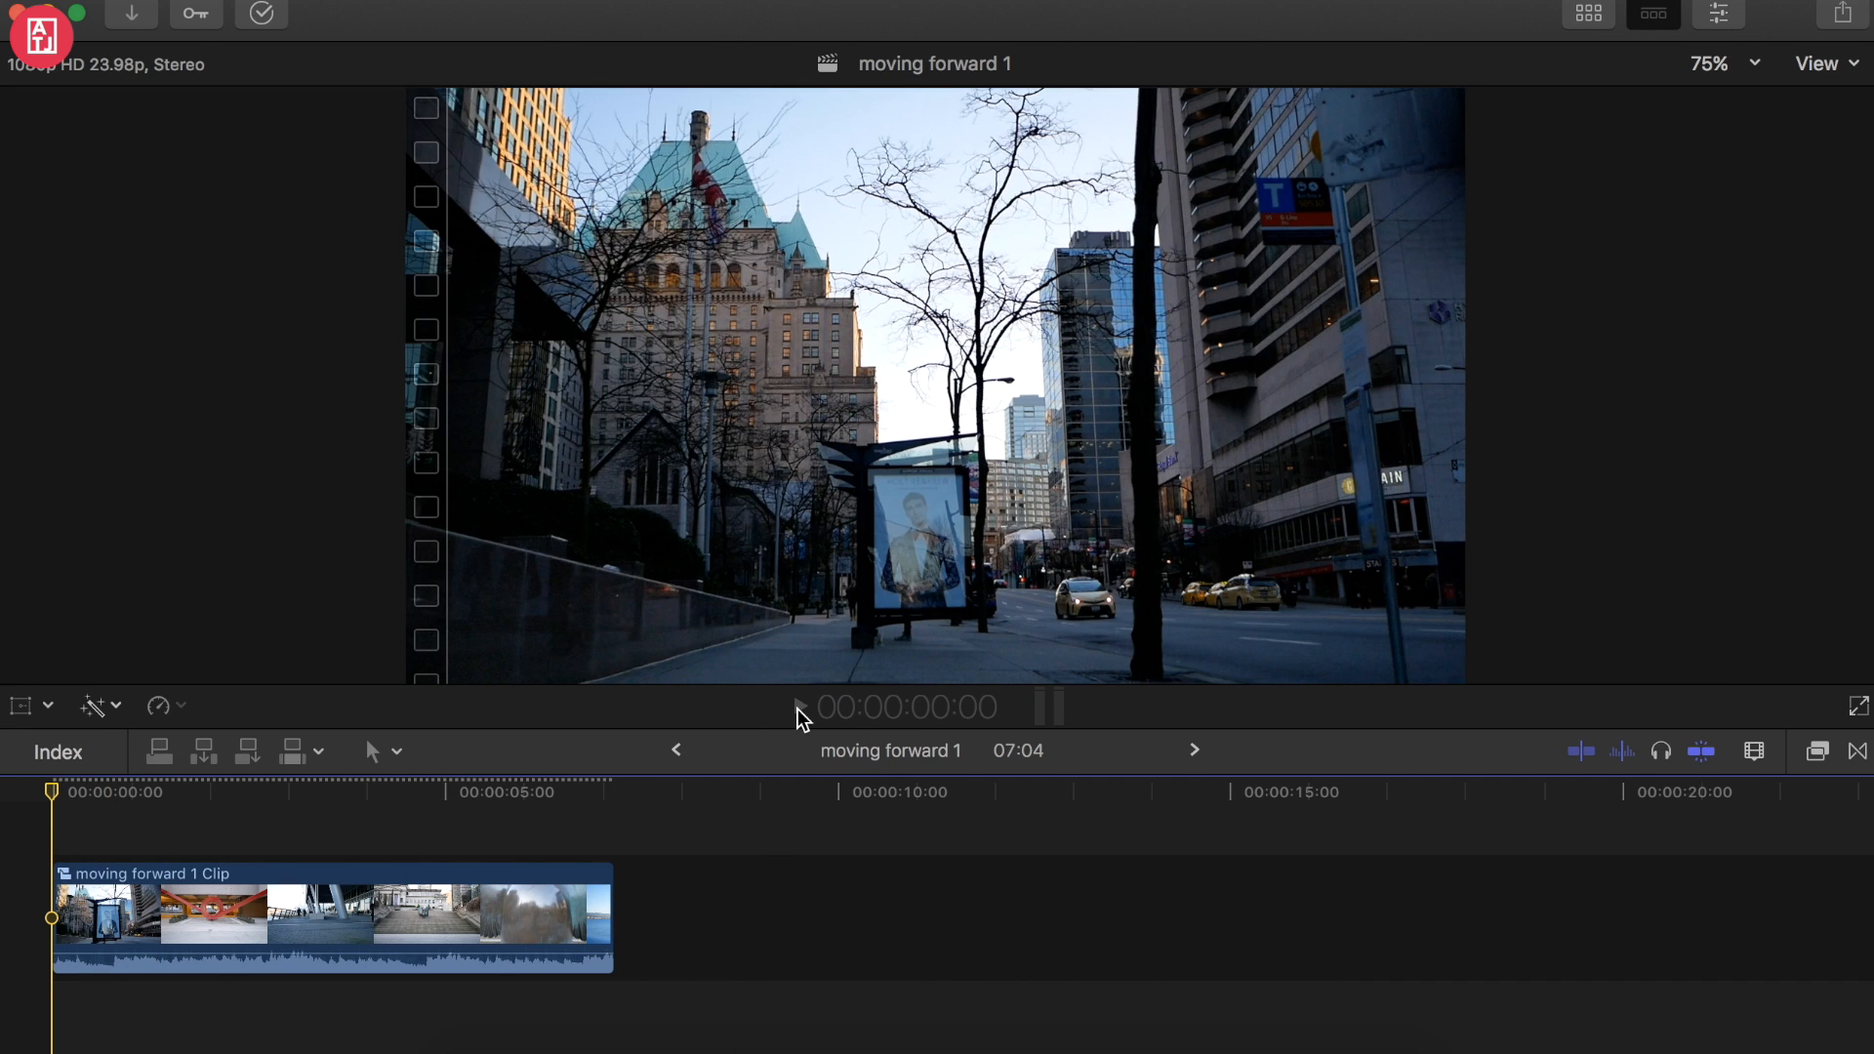
{"action": "key", "text": "space"}
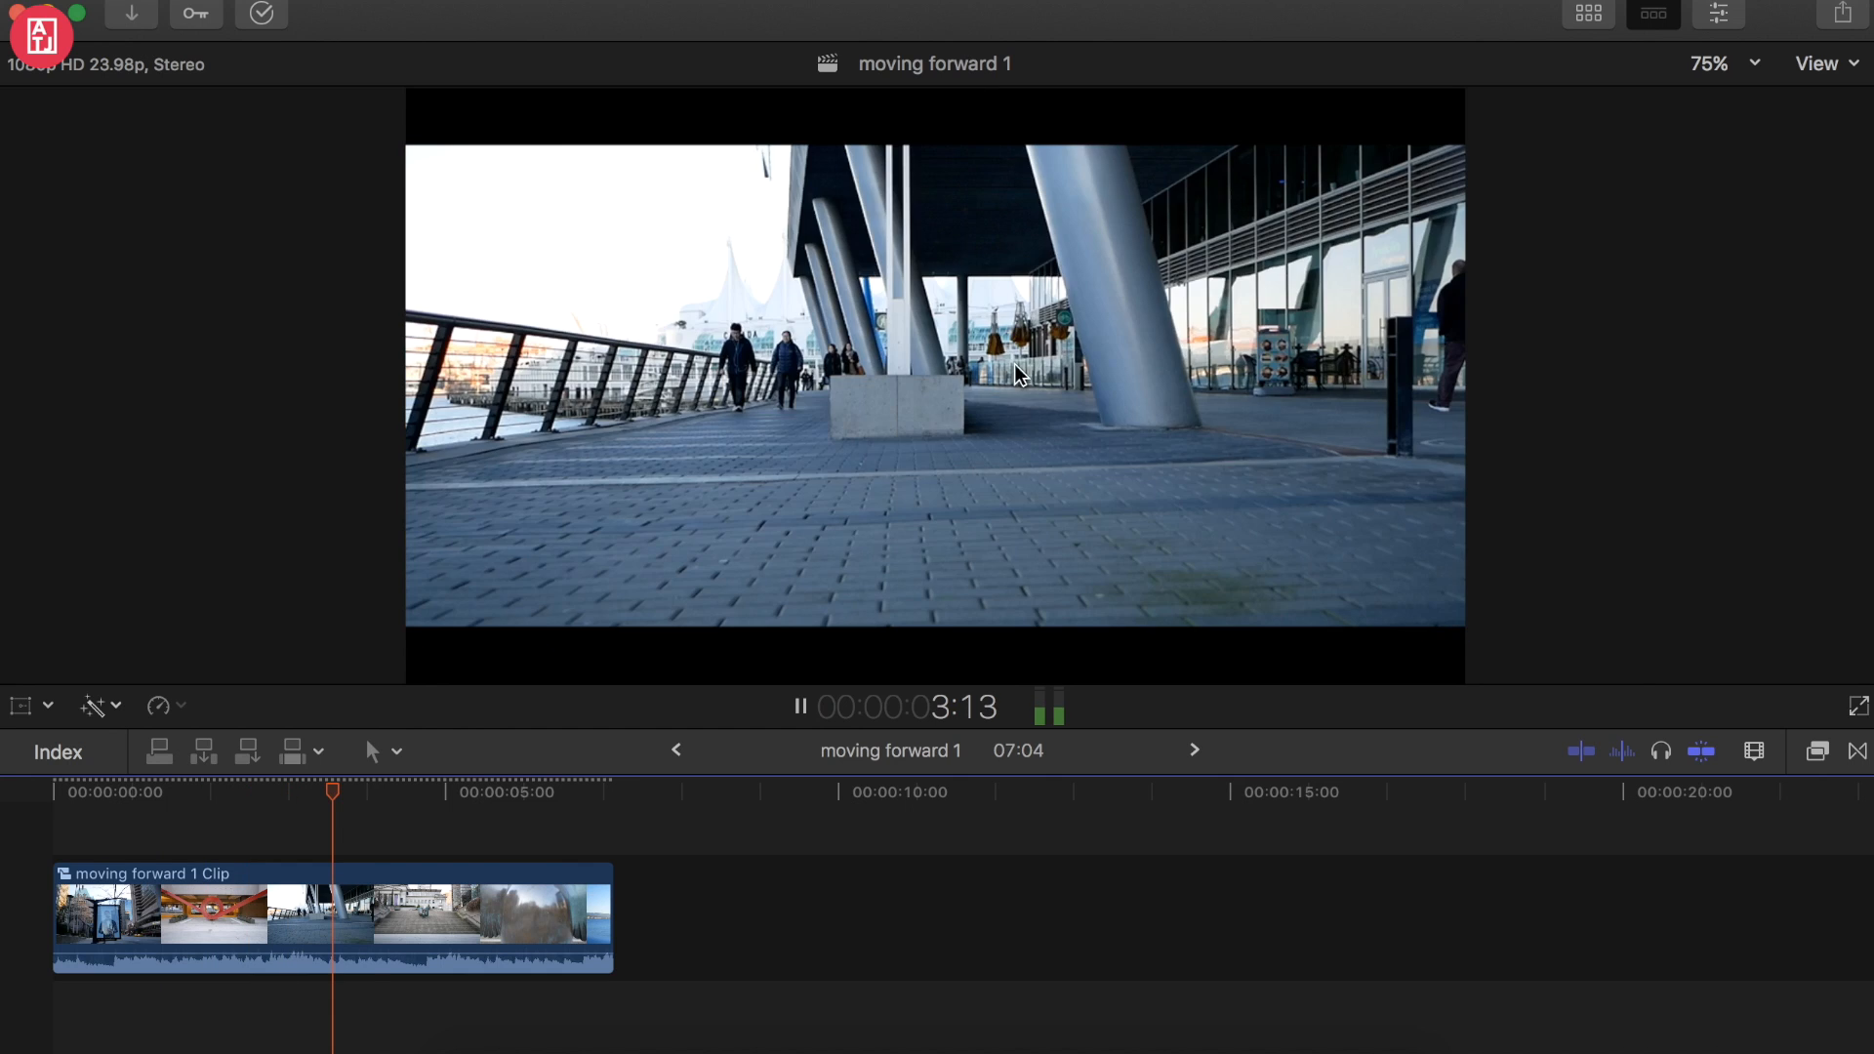
{"action": "mouse_move", "coordinate": [799, 706]}
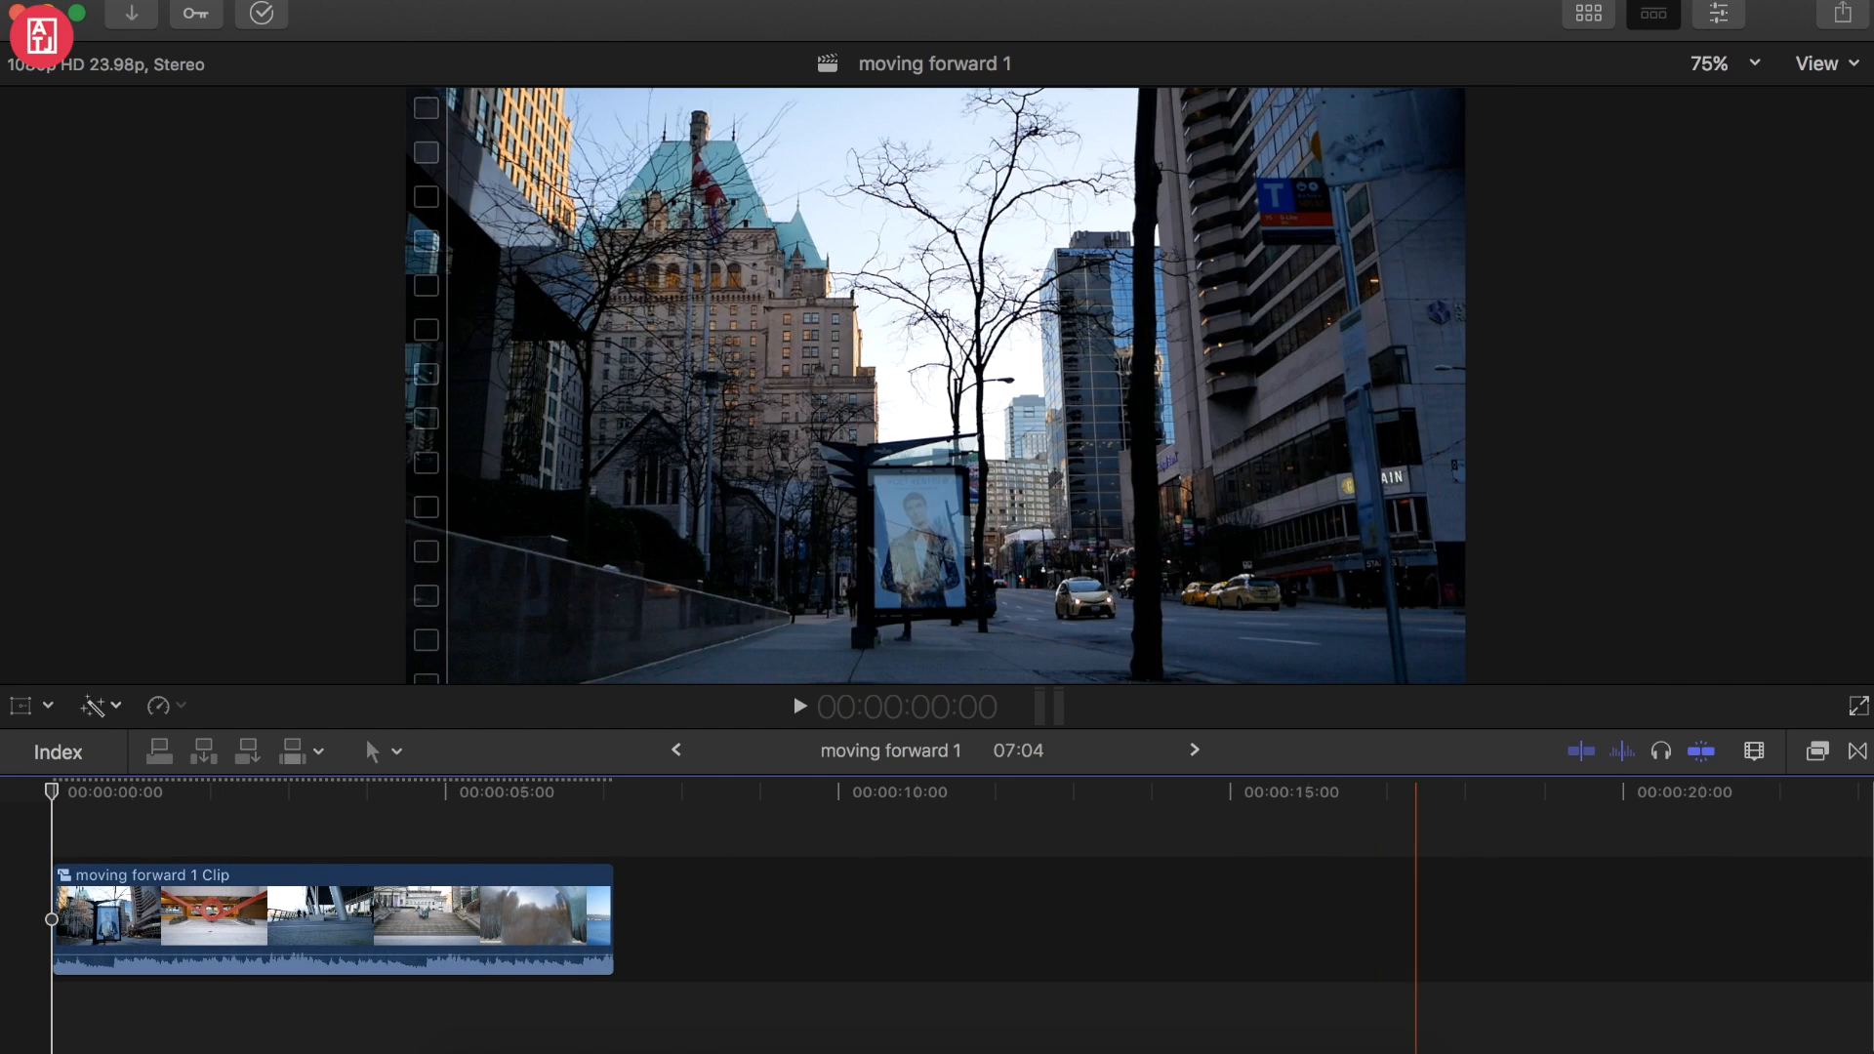
{"action": "mouse_move", "coordinate": [994, 691]}
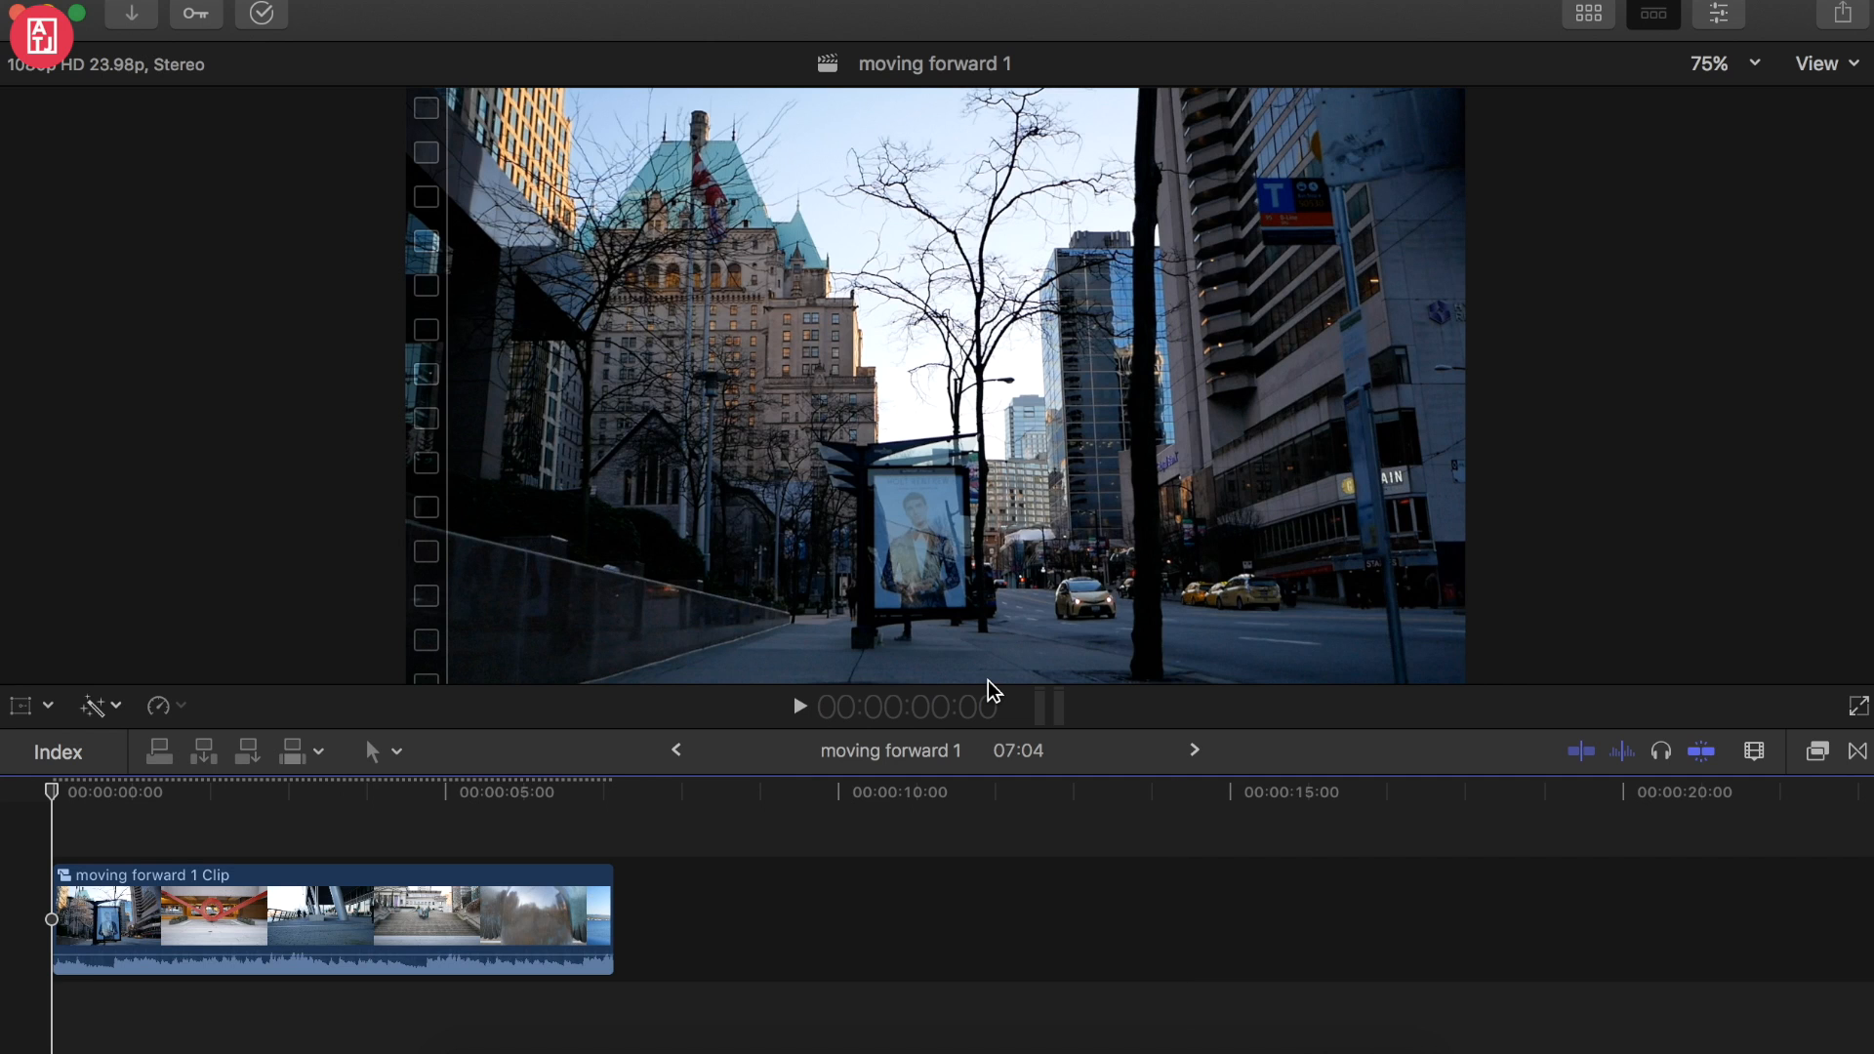